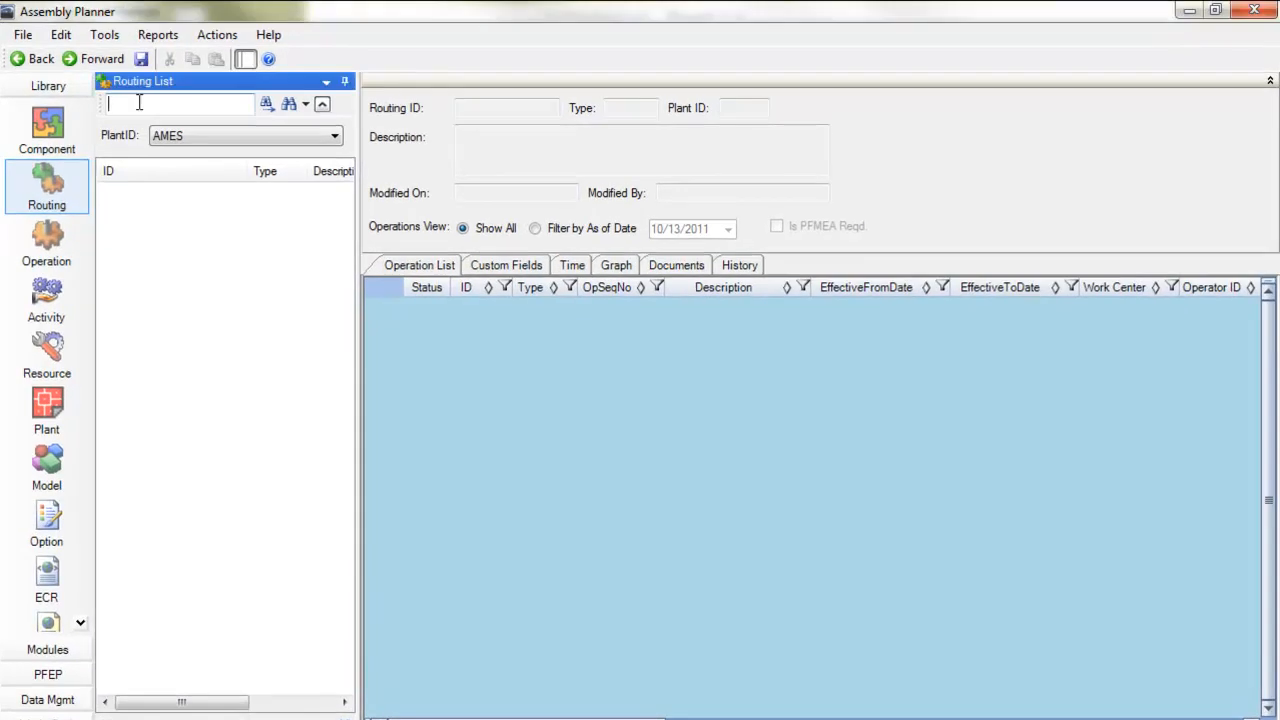
# Search routings with % wildcard, expand the EngineLine and Hydrapumps groups, and select EngineLine M.
pyautogui.write('%')
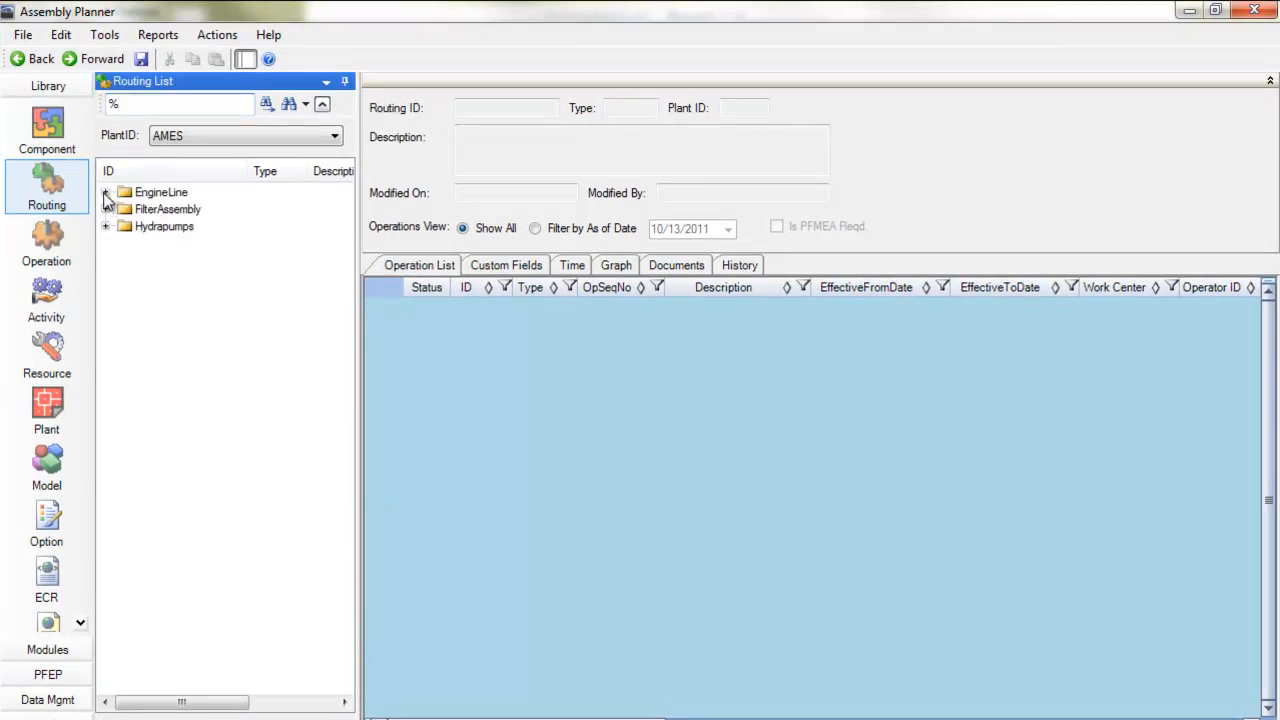
pyautogui.click(106, 192)
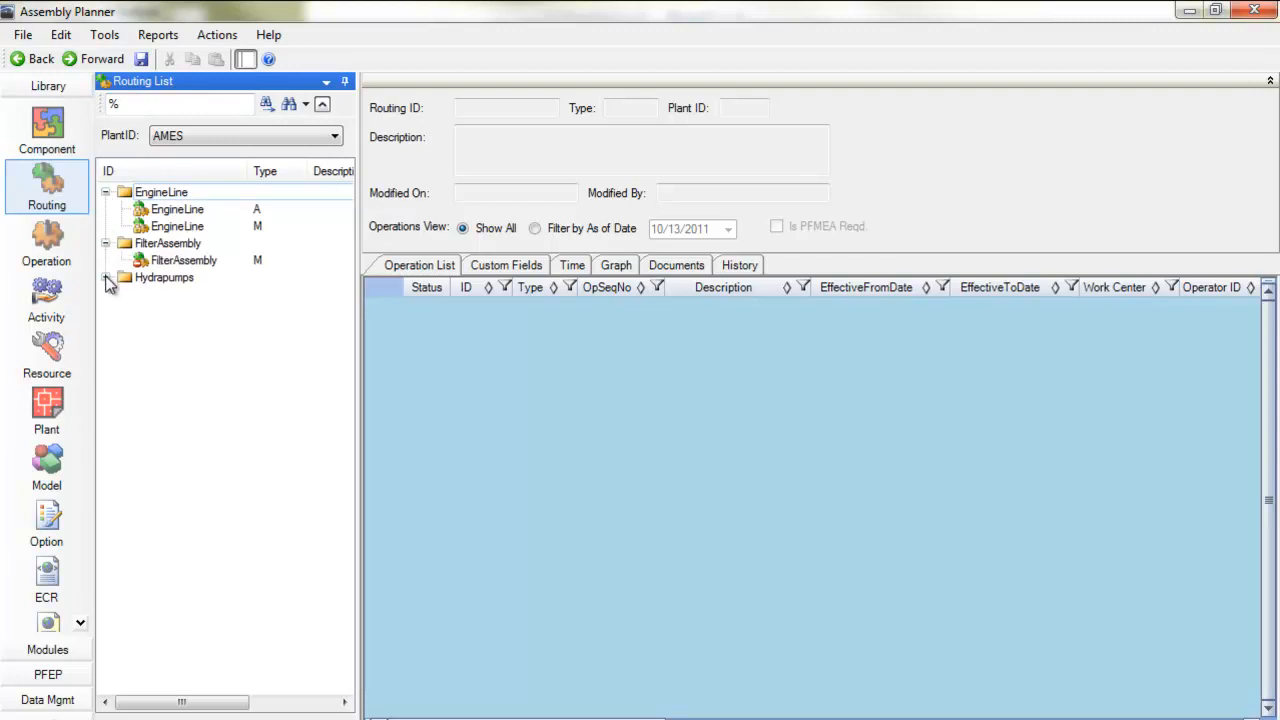
pyautogui.click(126, 276)
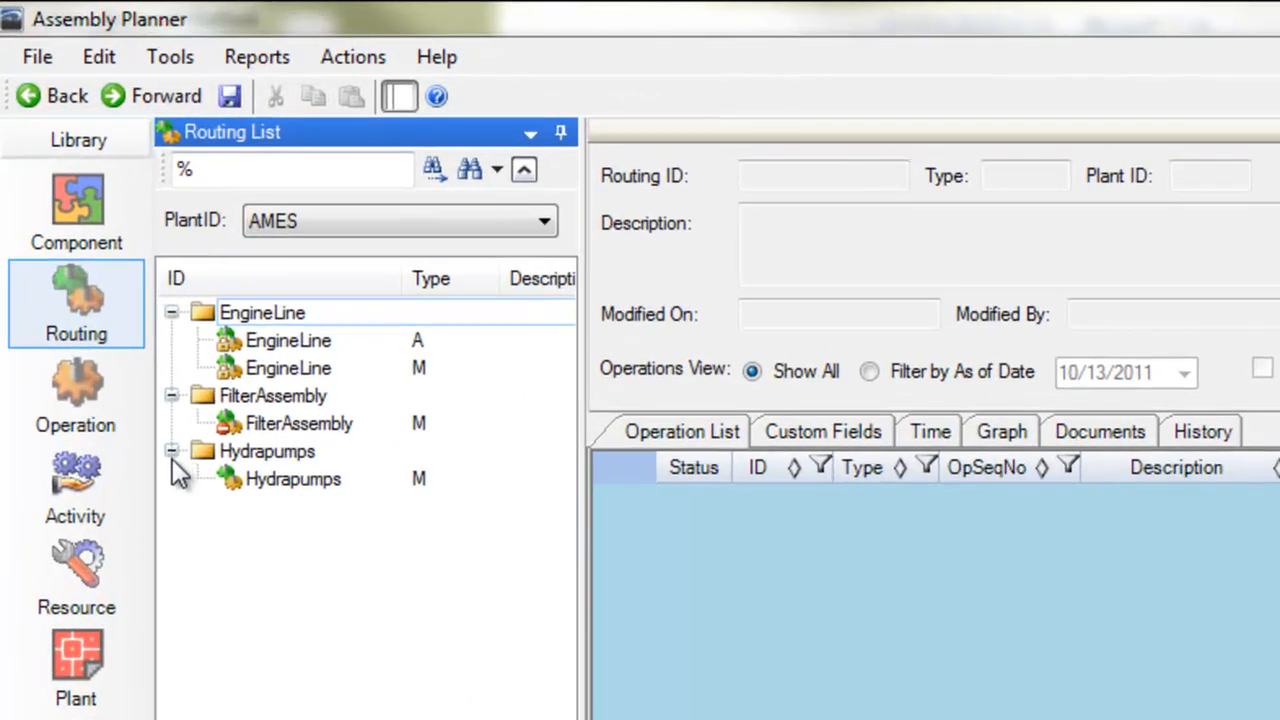
pyautogui.moveTo(318, 378)
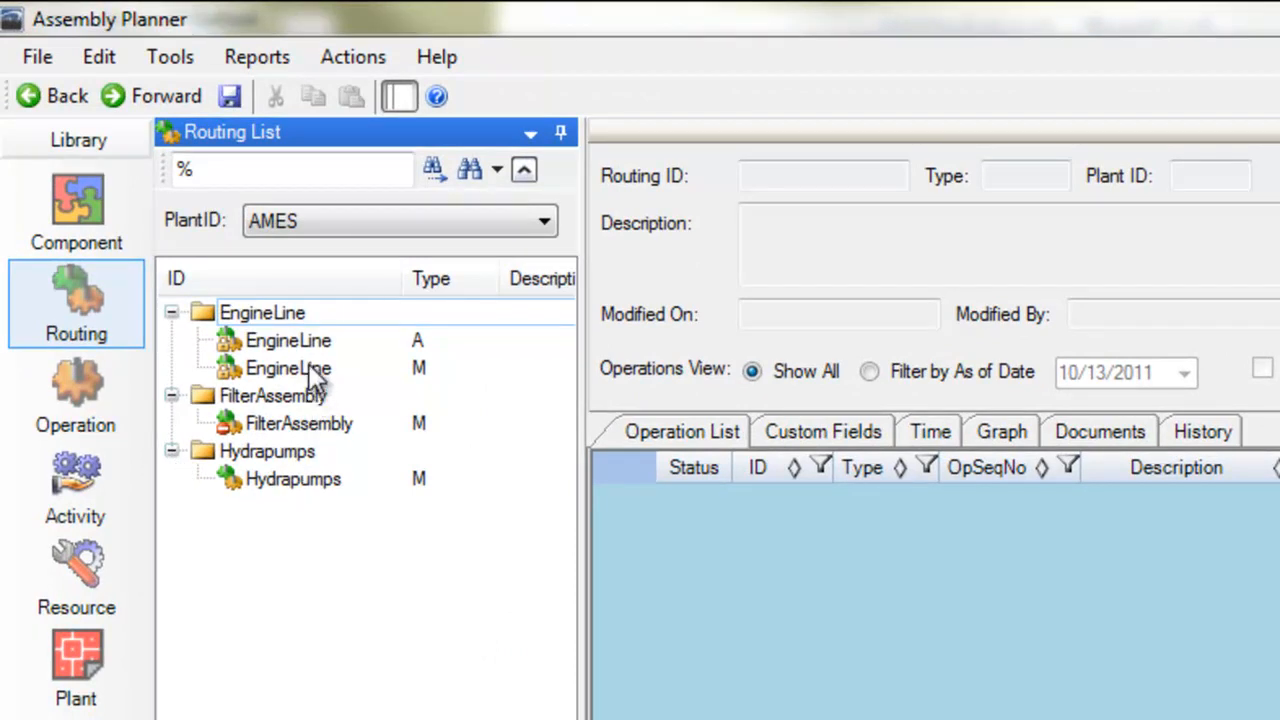
pyautogui.click(288, 368)
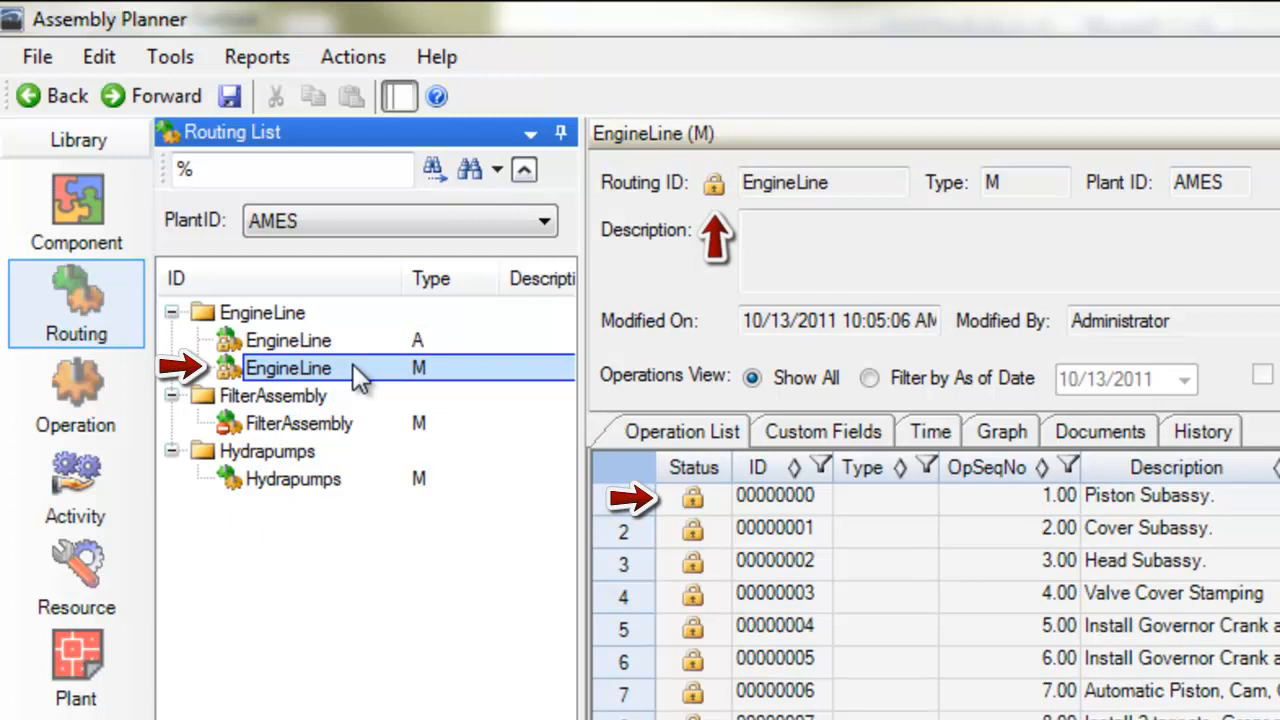
pyautogui.moveTo(360, 436)
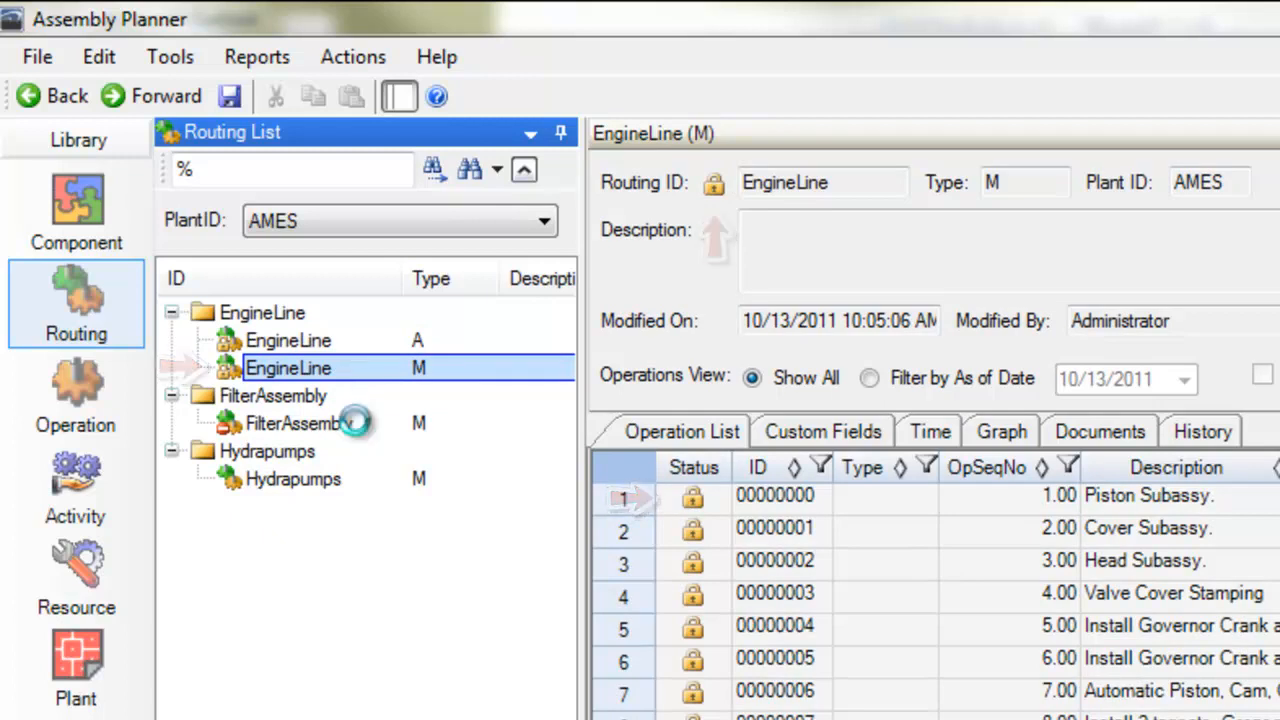
# View the FilterAssembly and Hydrapumps routings in turn, then return to EngineLine M.
pyautogui.click(300, 422)
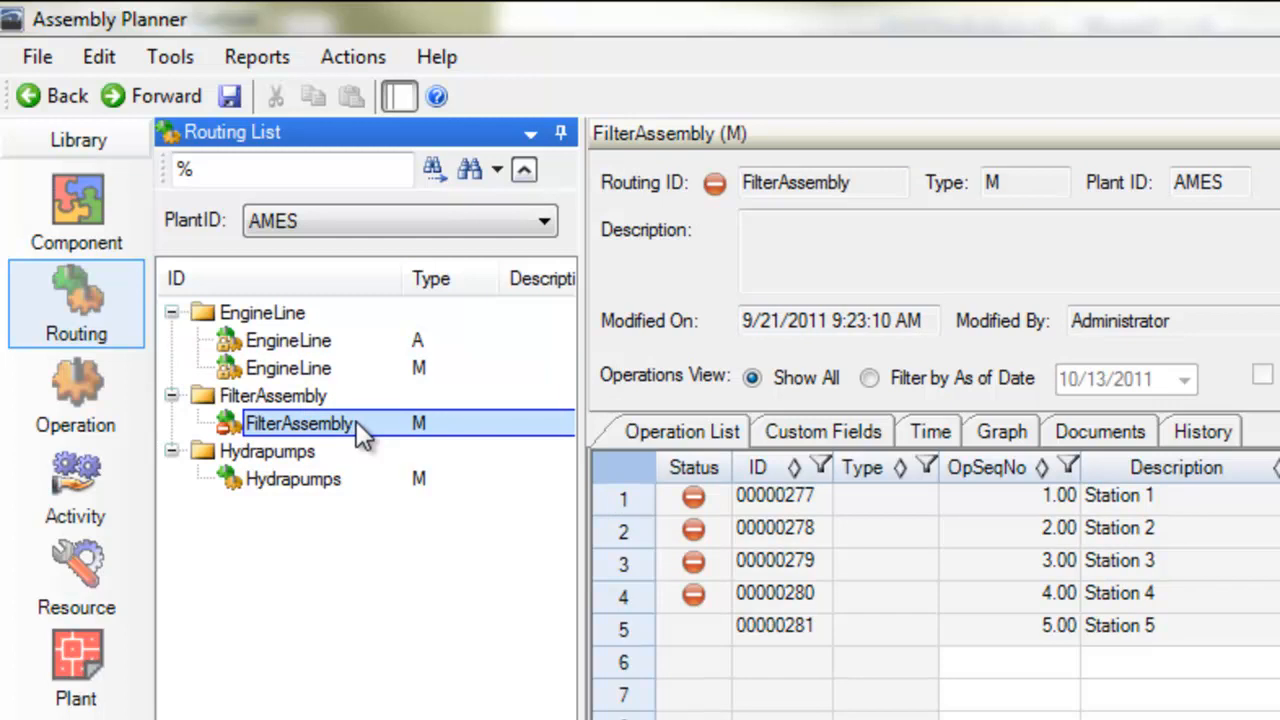
pyautogui.moveTo(364, 472)
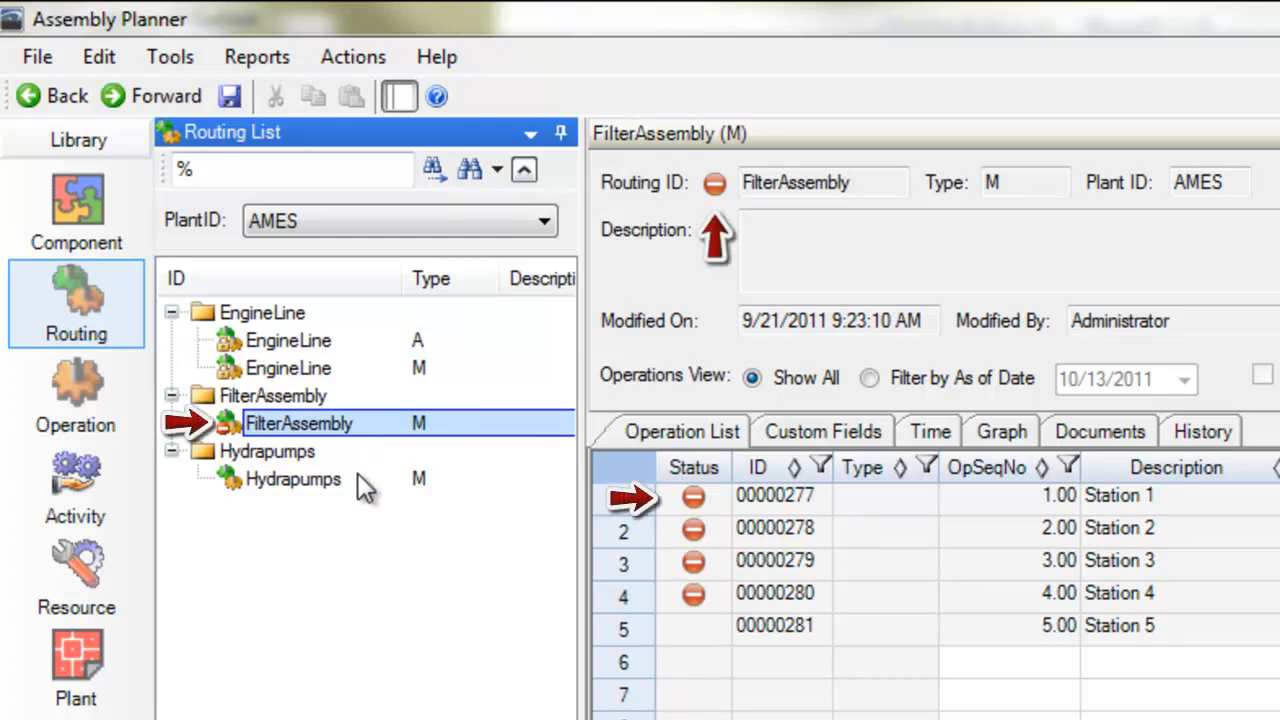
pyautogui.click(292, 480)
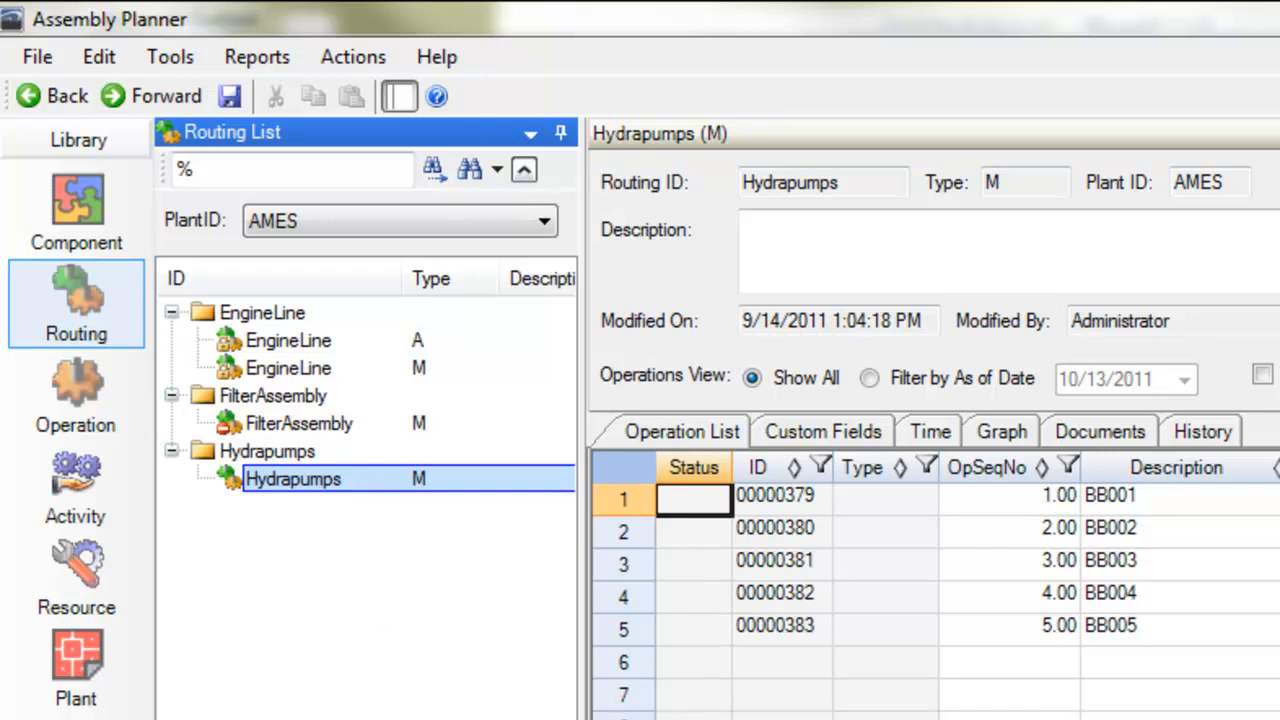
pyautogui.click(288, 368)
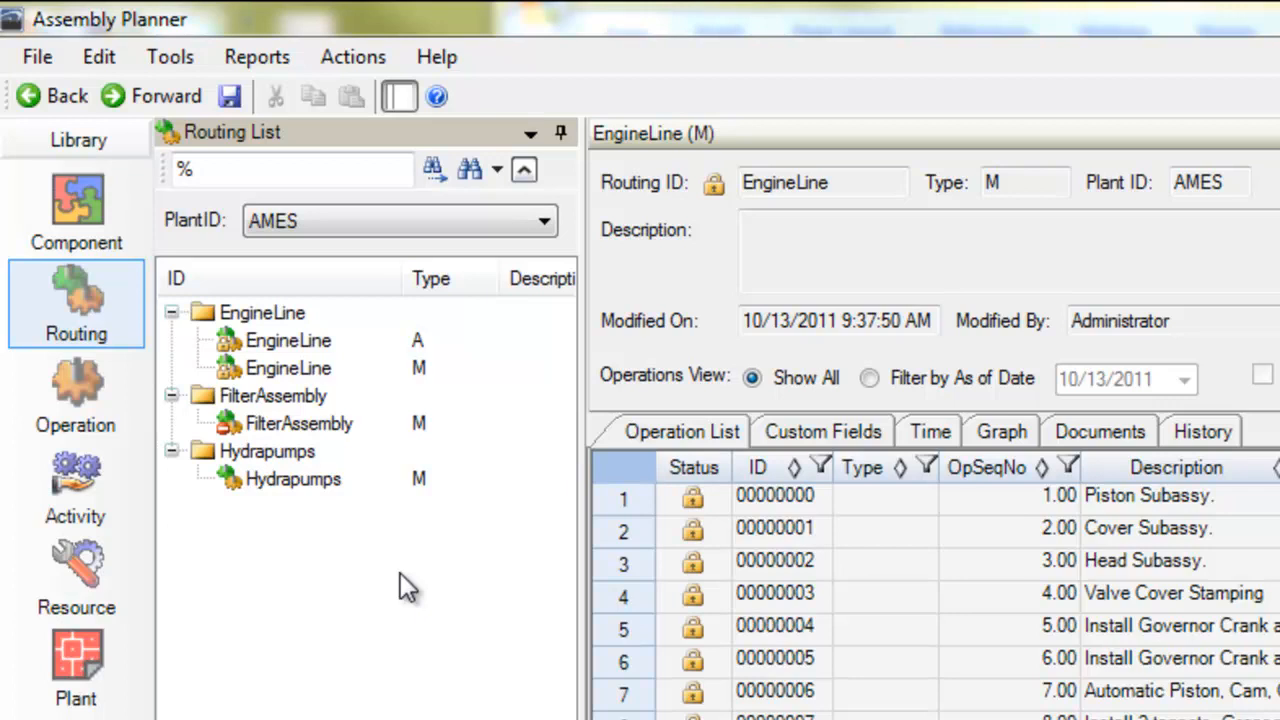
pyautogui.moveTo(284, 344)
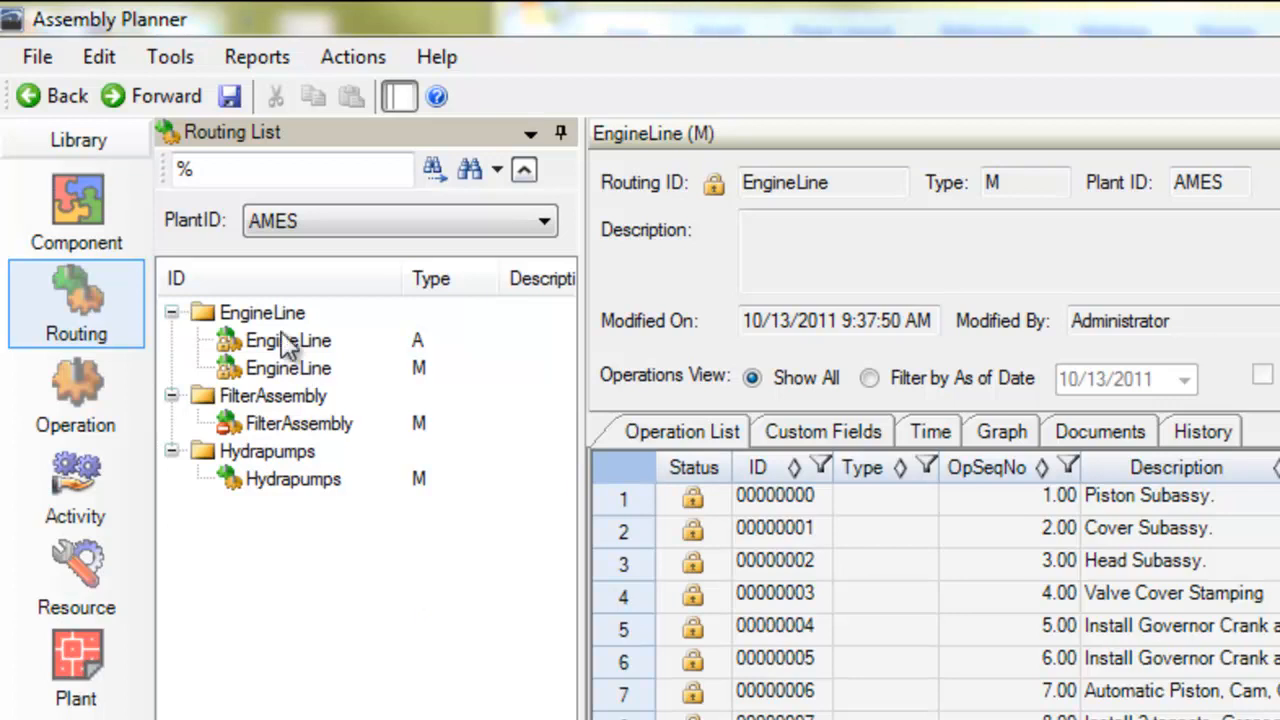
# Filter the routing list by 'e', expand the EngineLine group and select EngineLine M.
pyautogui.write('e')
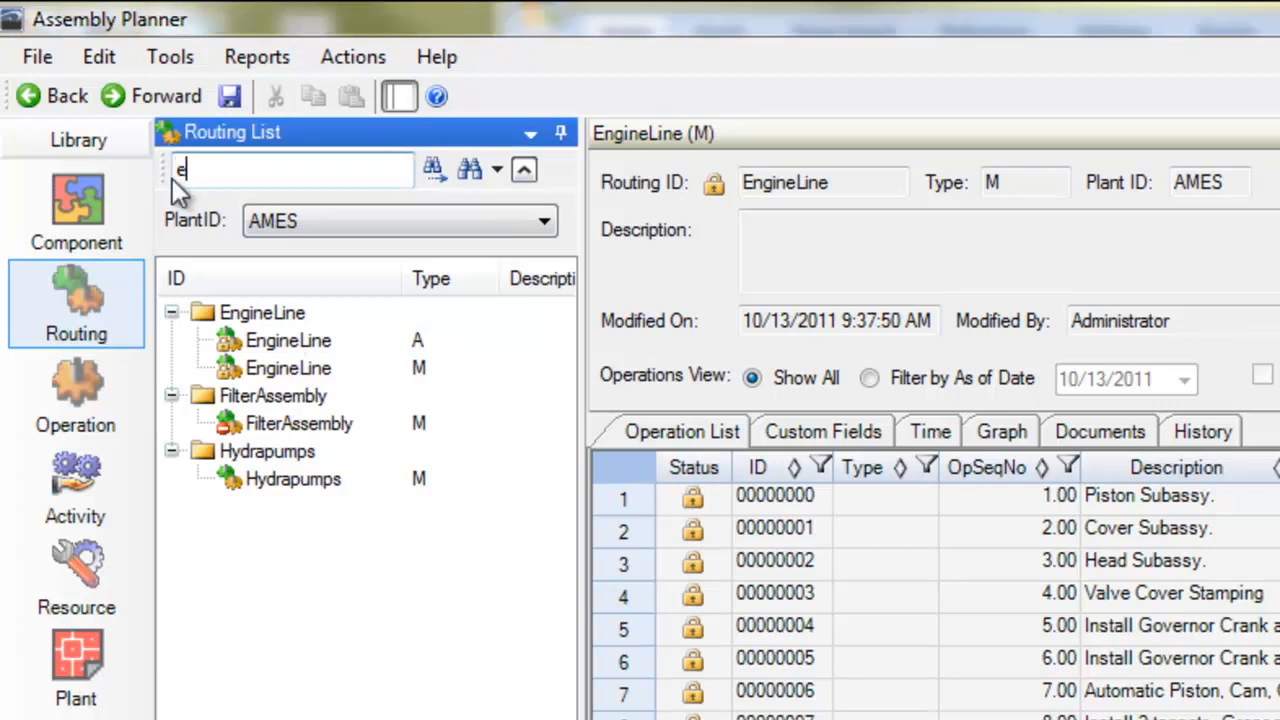
pyautogui.click(434, 168)
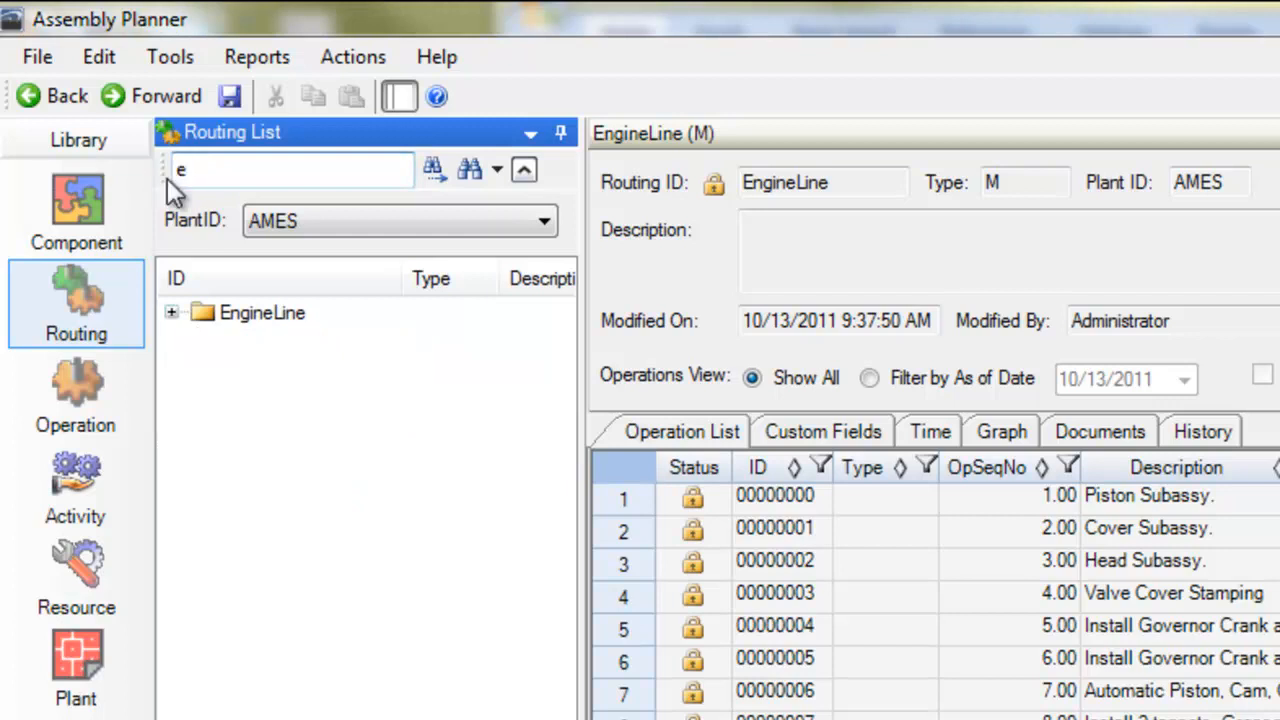
pyautogui.click(172, 312)
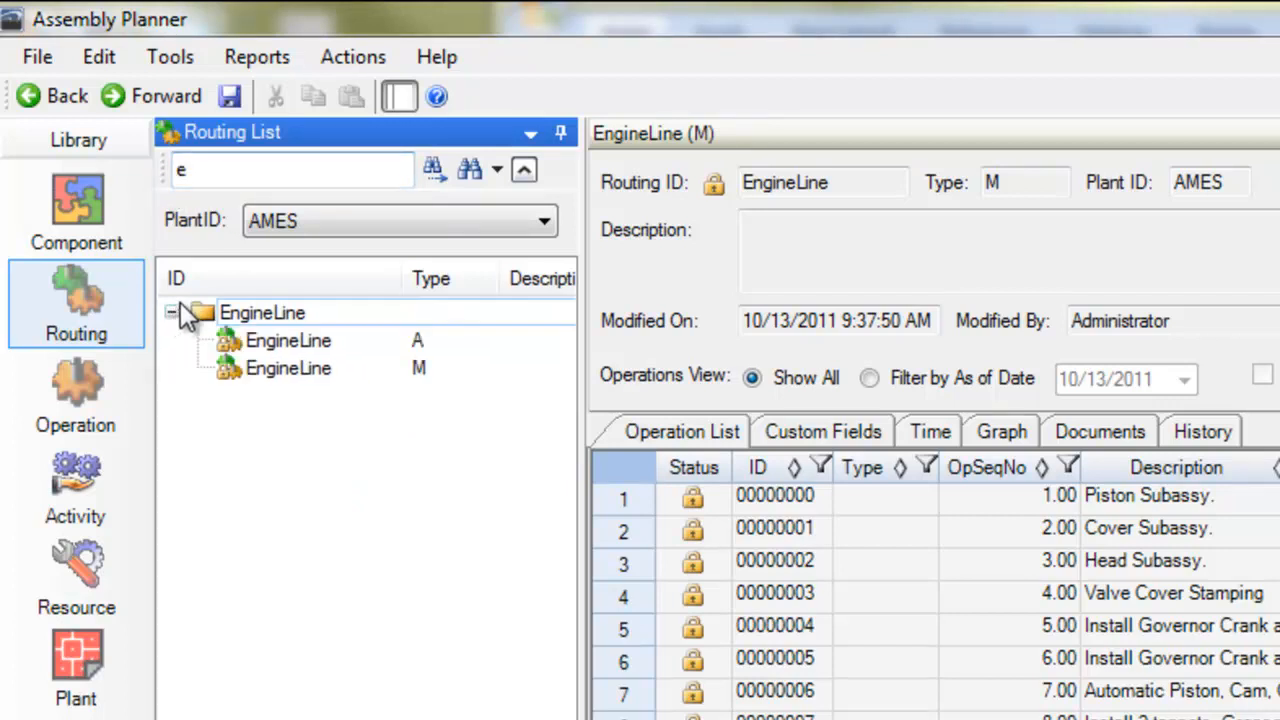
pyautogui.moveTo(300, 378)
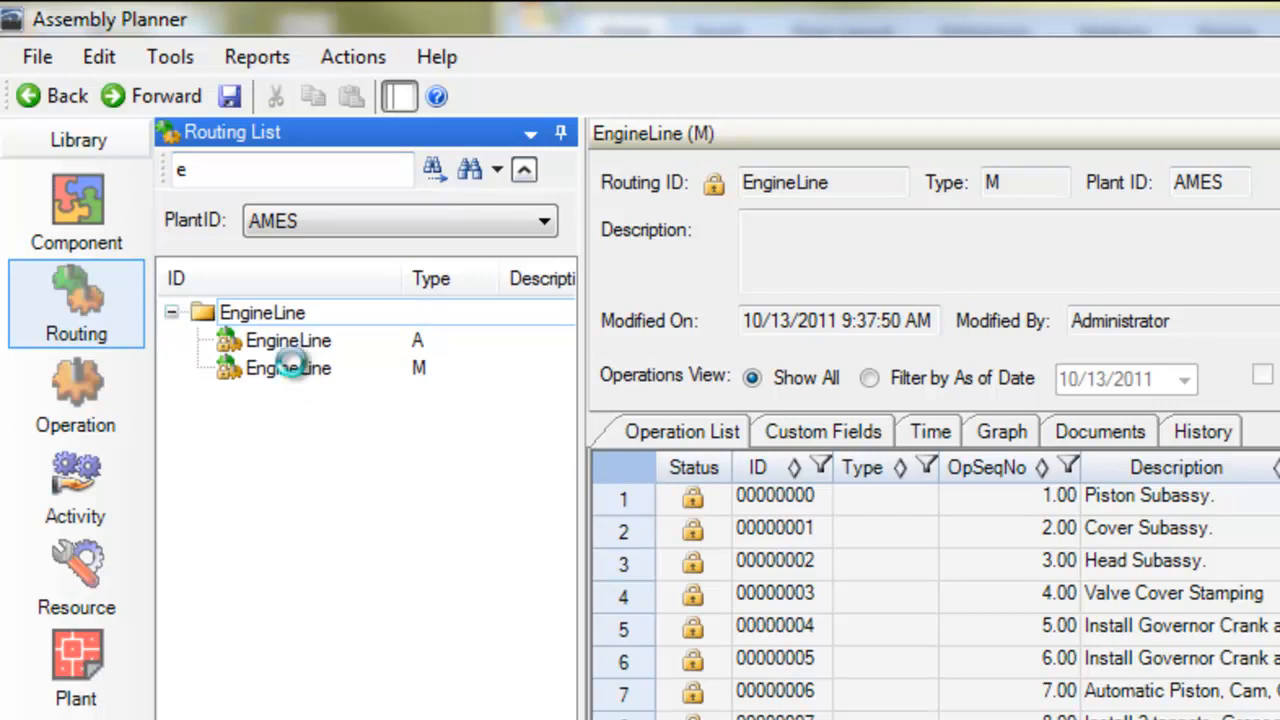
pyautogui.click(288, 368)
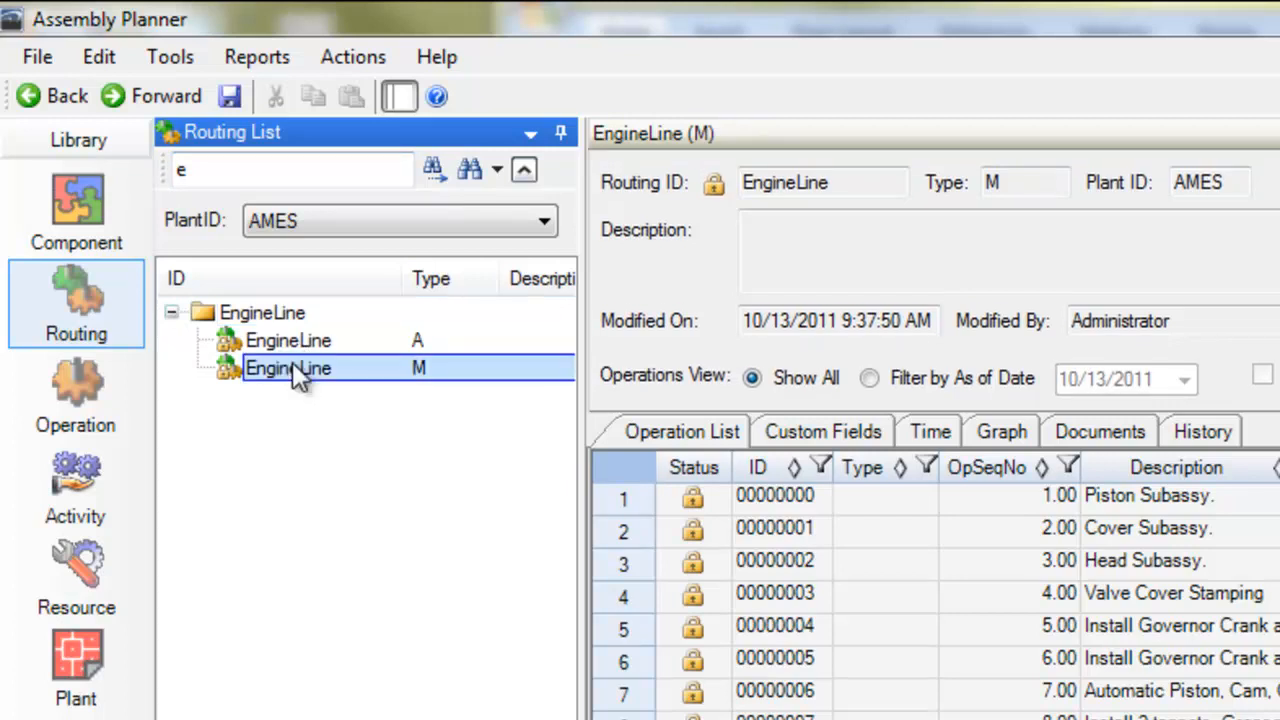
# Bring up the action menu on the EngineLine M routing to check it out for edit.
pyautogui.rightClick(288, 368)
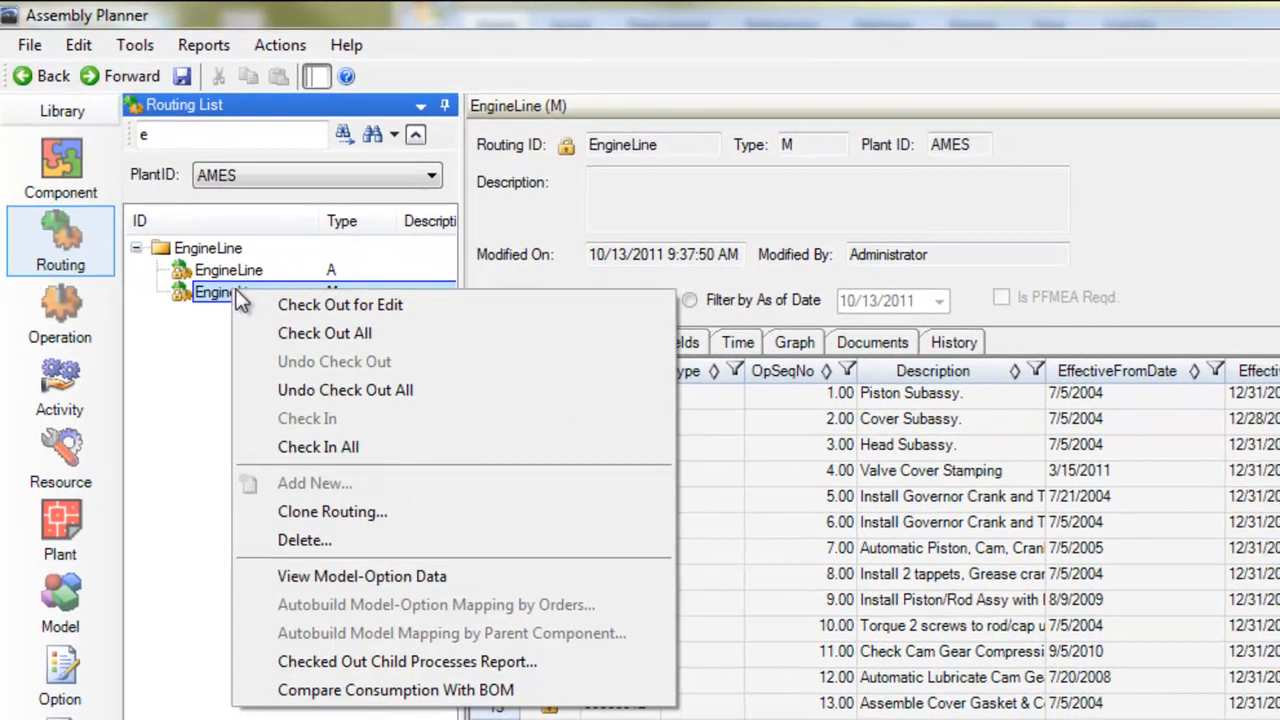
pyautogui.moveTo(340, 304)
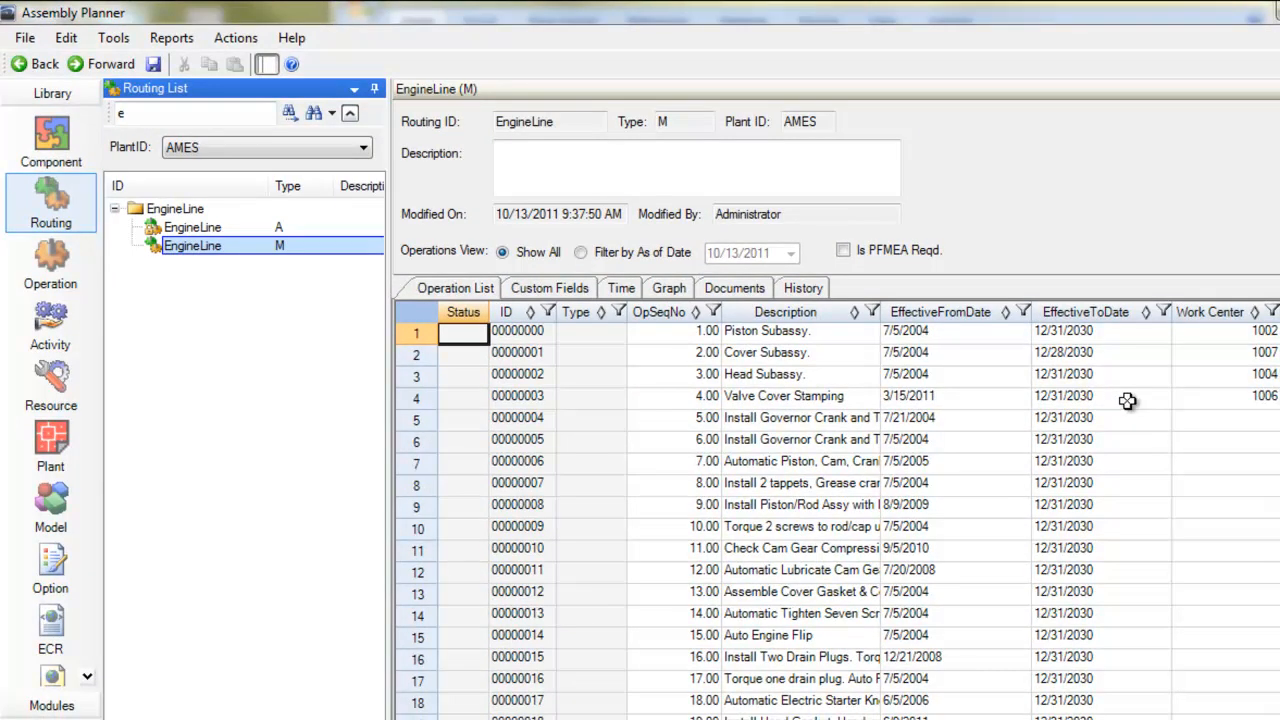
pyautogui.click(1216, 418)
pyautogui.write('11')
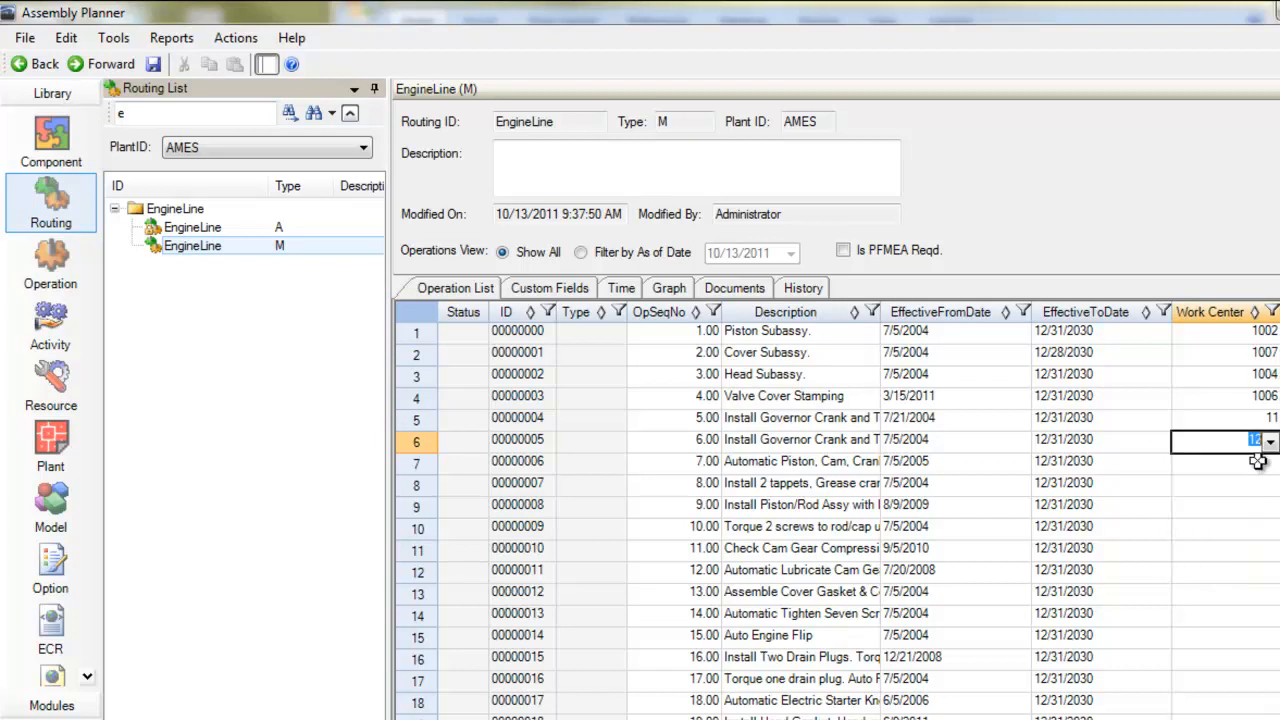
pyautogui.click(1270, 440)
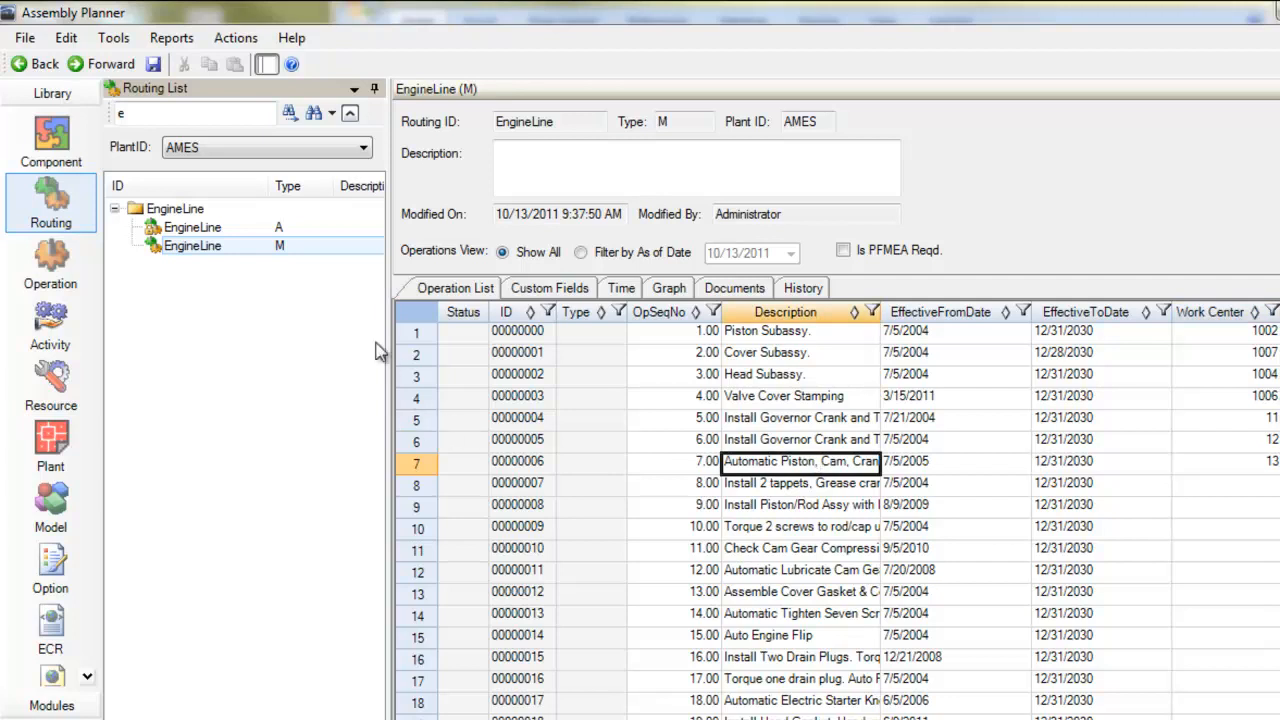
pyautogui.moveTo(240, 268)
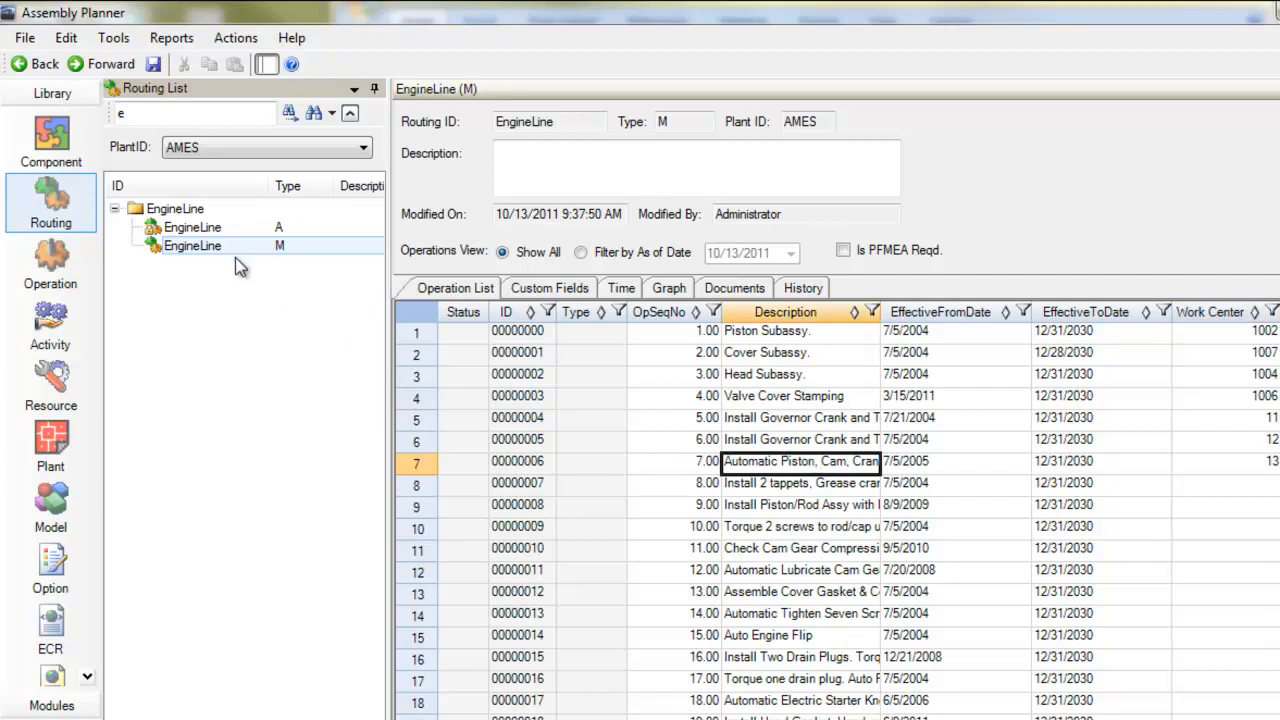
pyautogui.moveTo(230, 250)
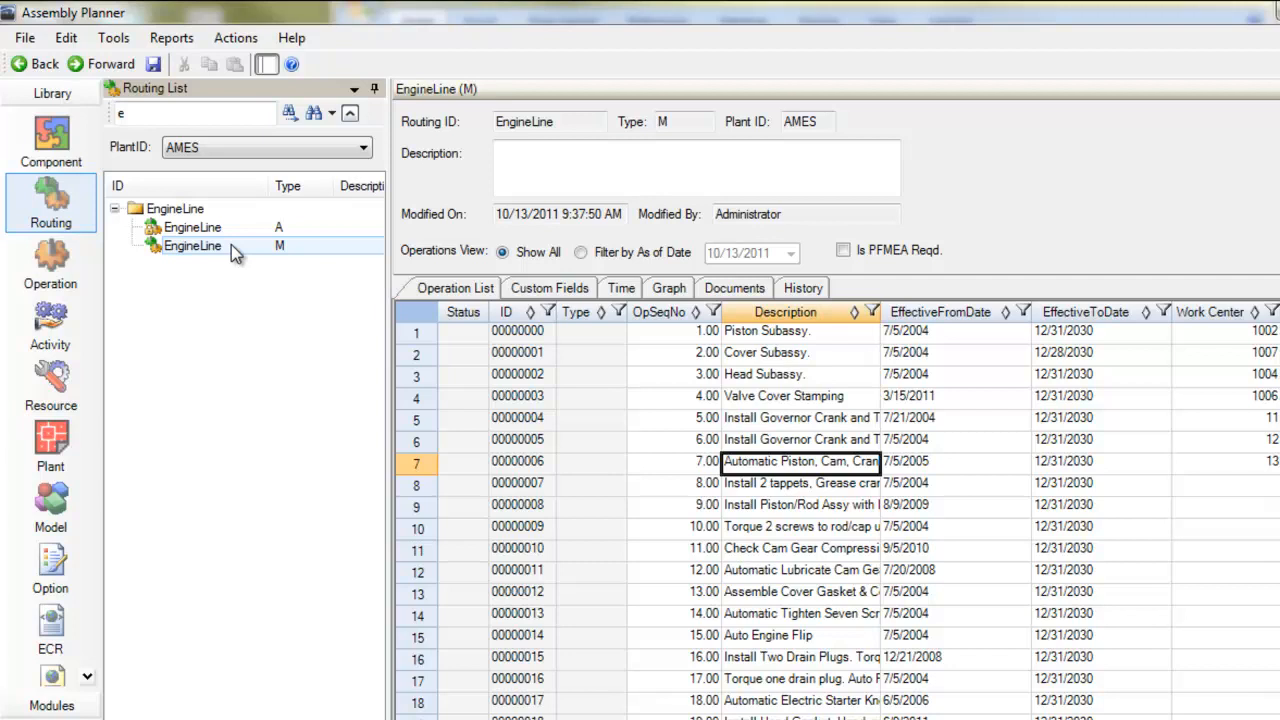
# Check in the EngineLine M routing with all its operations via Check In All.
pyautogui.rightClick(192, 246)
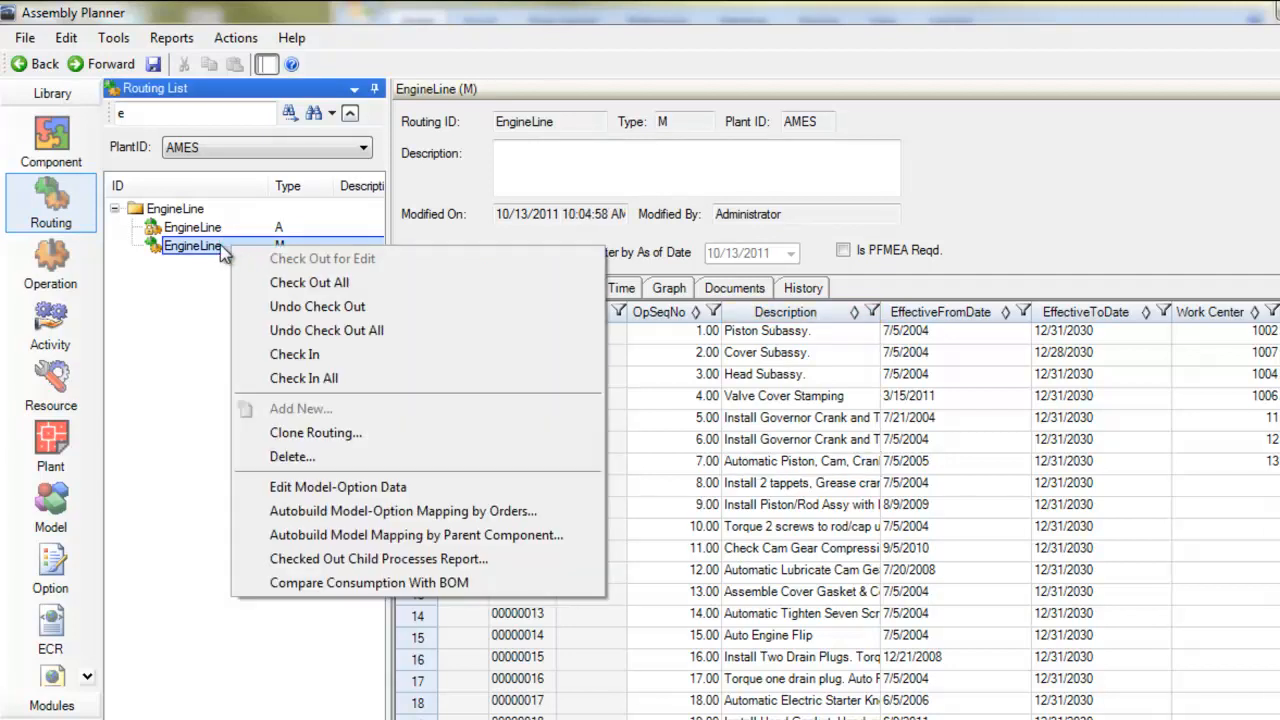
pyautogui.moveTo(378, 378)
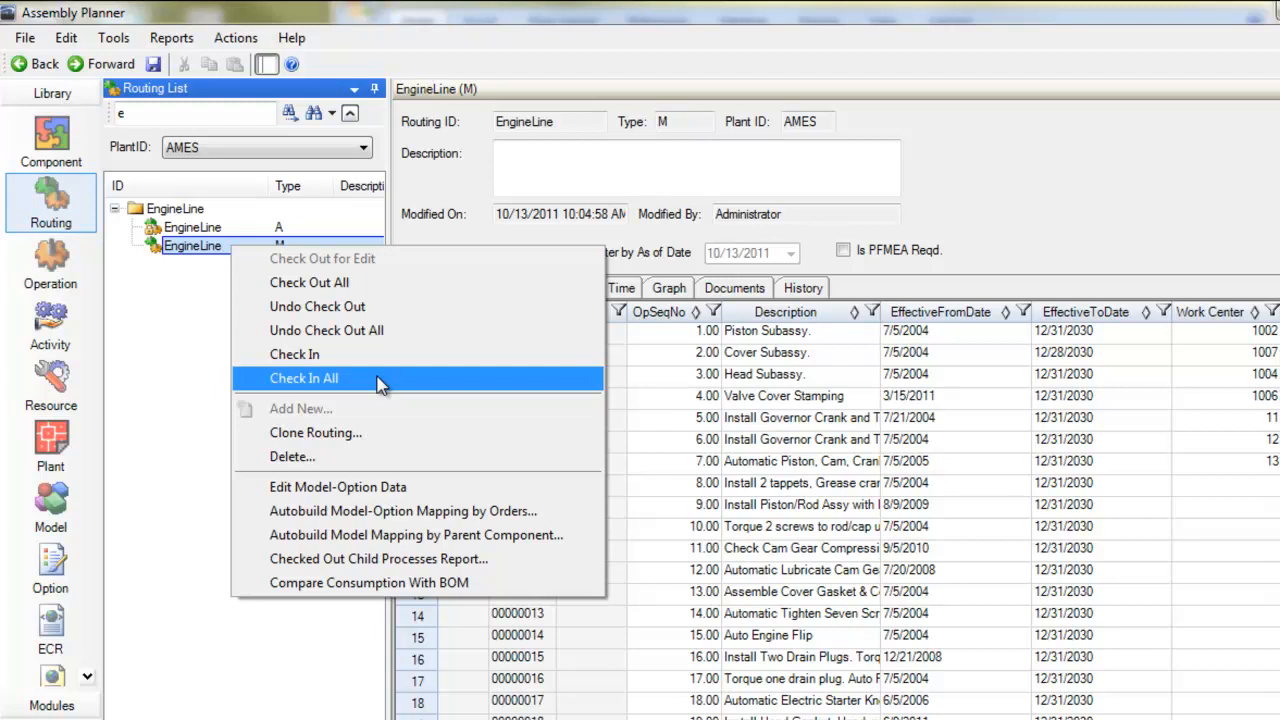
pyautogui.click(304, 378)
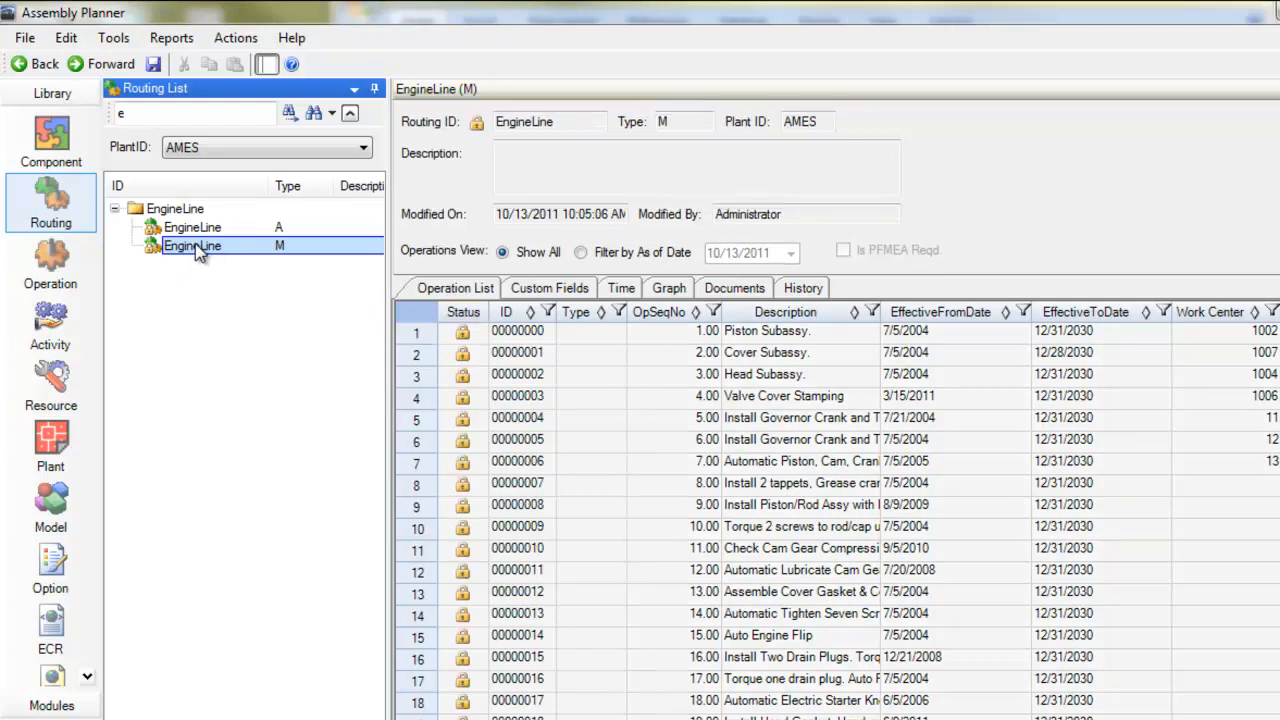
# Check out EngineLine M again and inspect operation 10's effective-to date without changing it.
pyautogui.rightClick(192, 246)
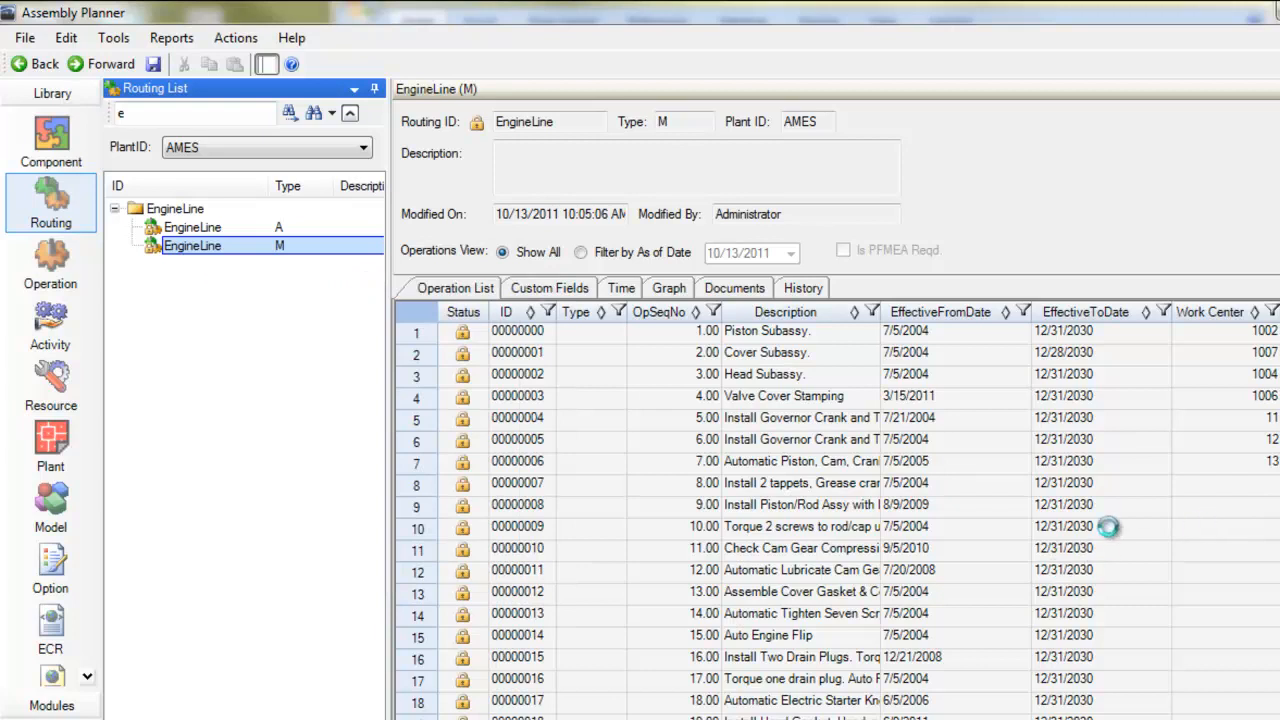
pyautogui.click(1100, 528)
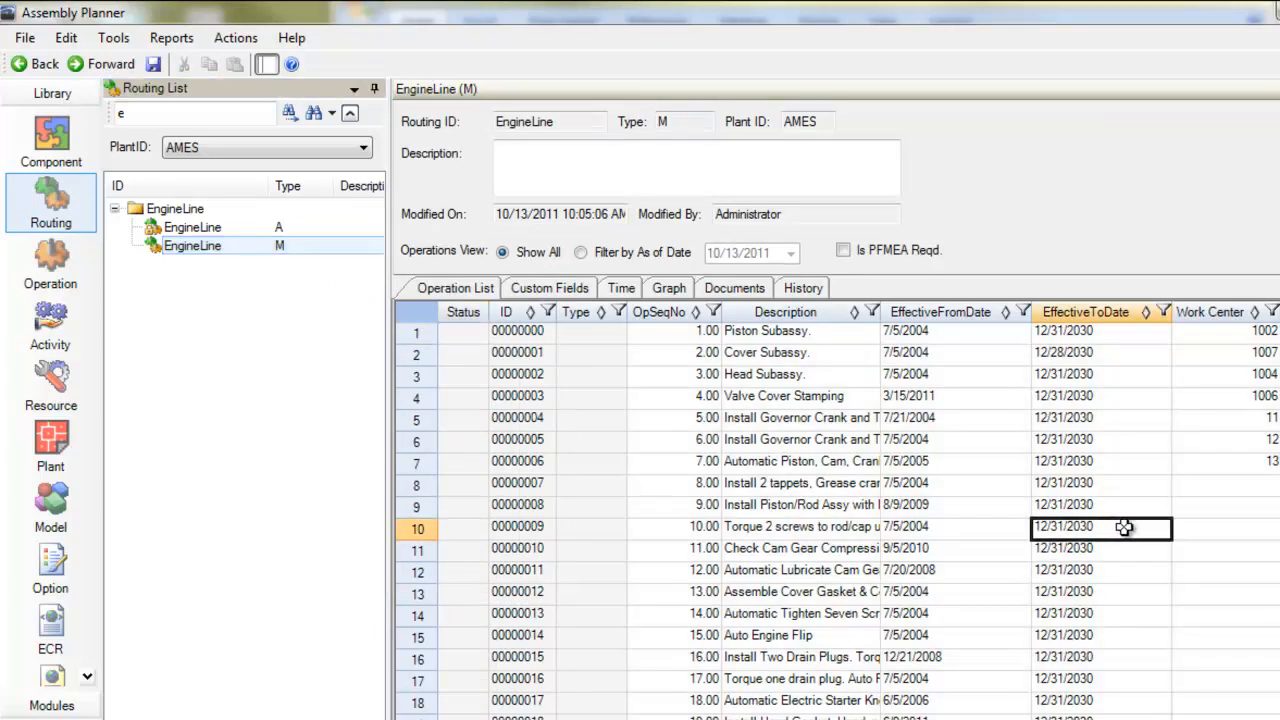
pyautogui.click(1100, 528)
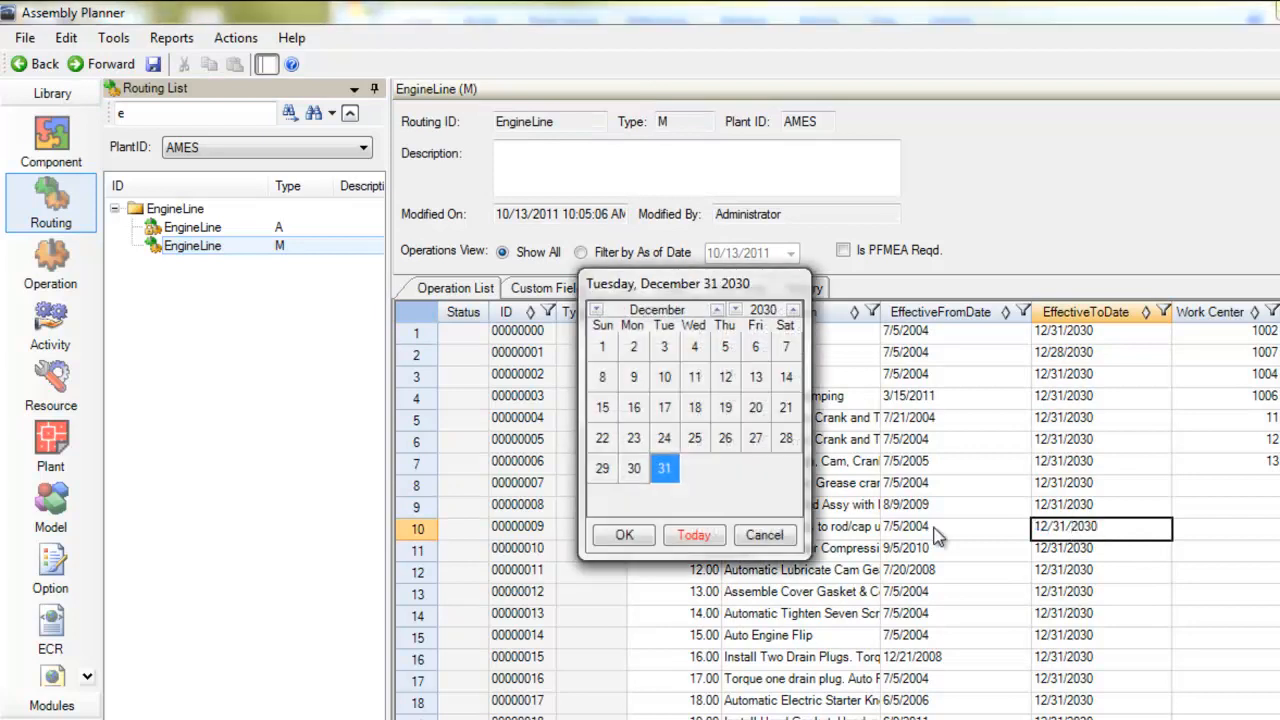
pyautogui.click(624, 536)
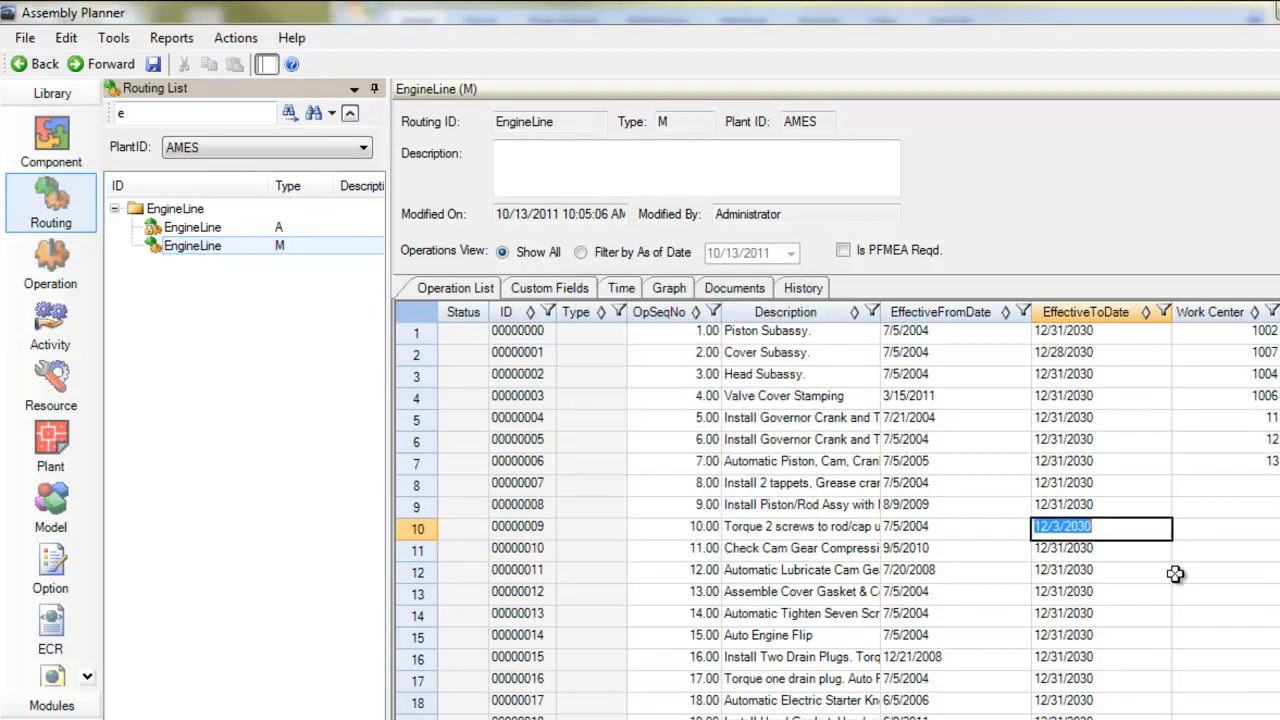
# Set operation 11's effective-to date to December 6, 2030 and commit it.
pyautogui.click(1100, 548)
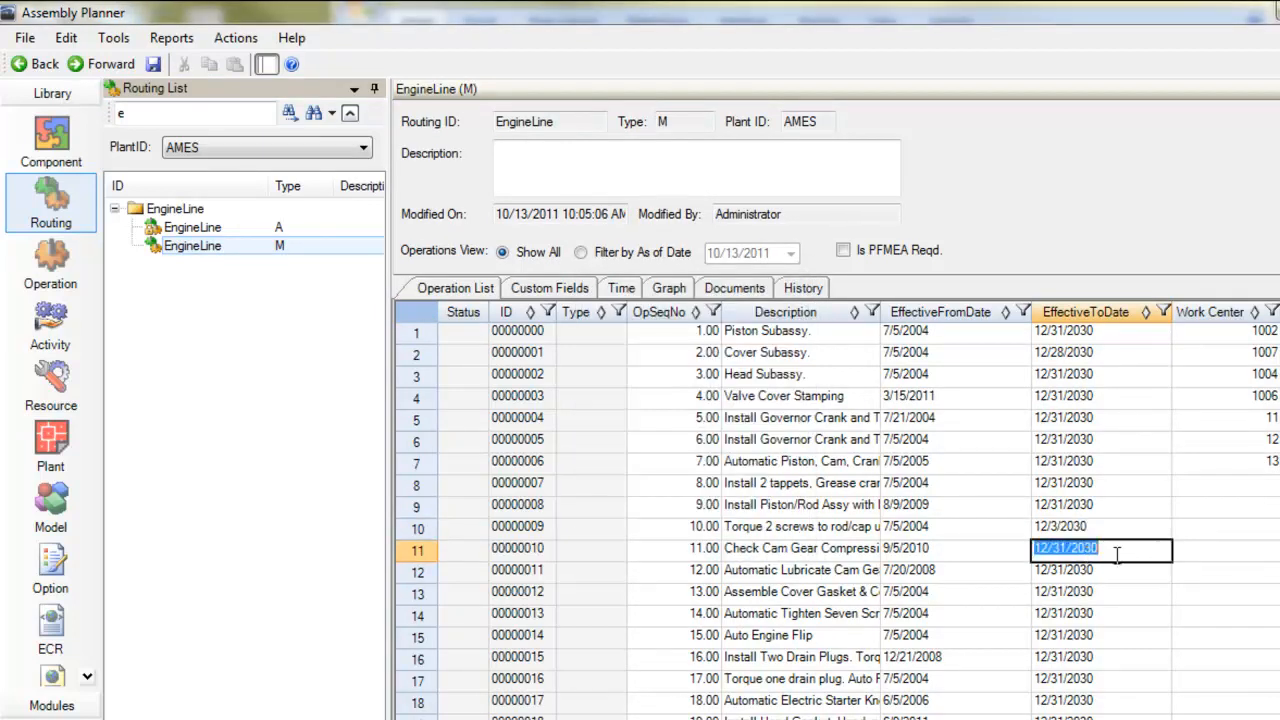
pyautogui.click(1160, 548)
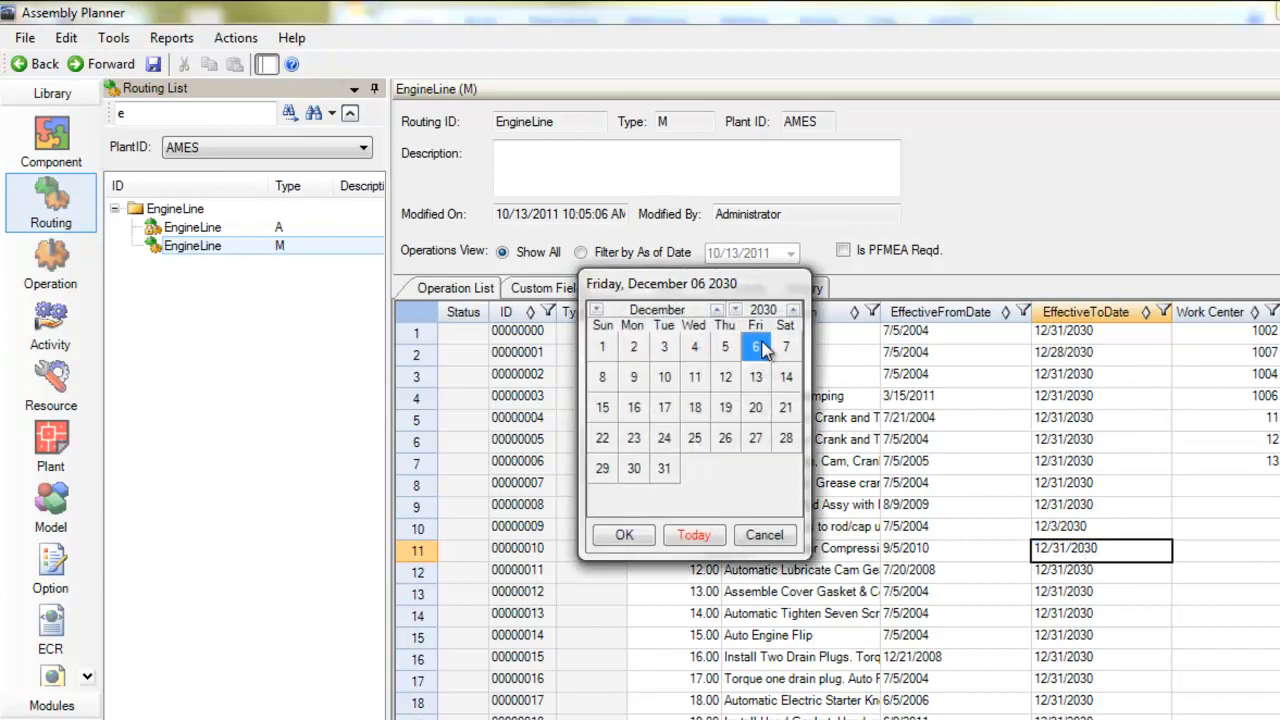
pyautogui.click(624, 536)
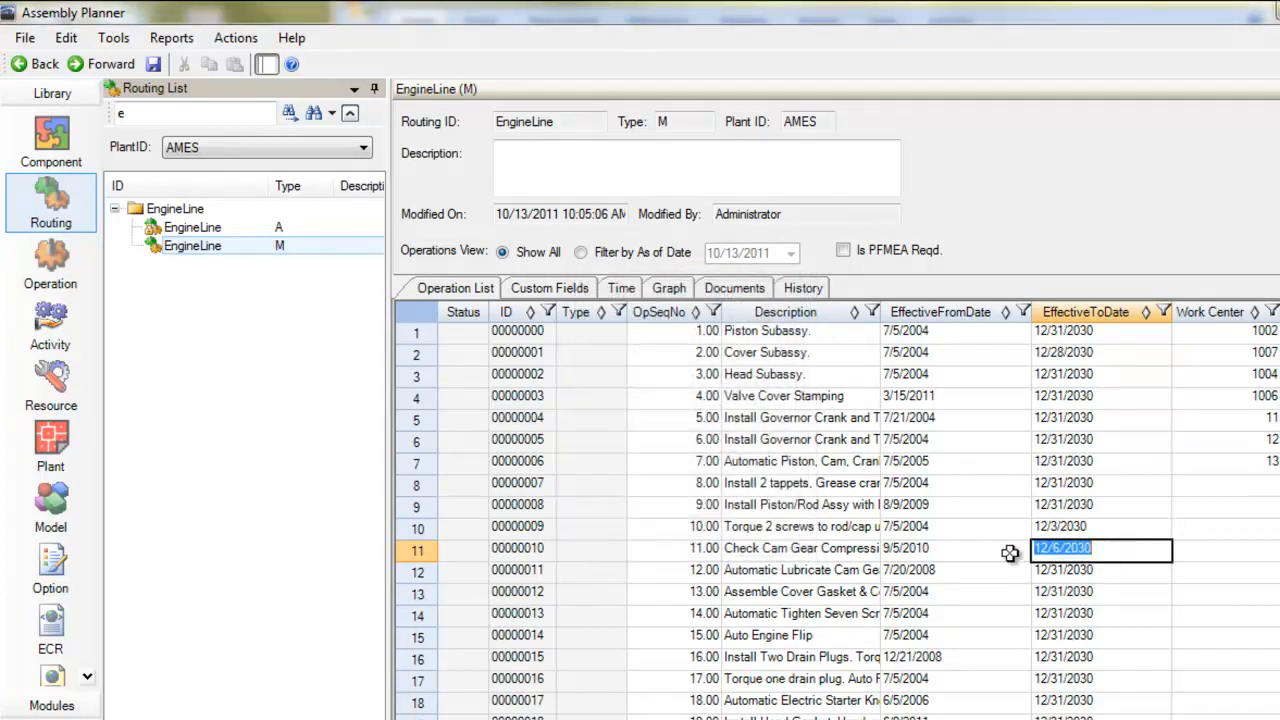
pyautogui.click(800, 548)
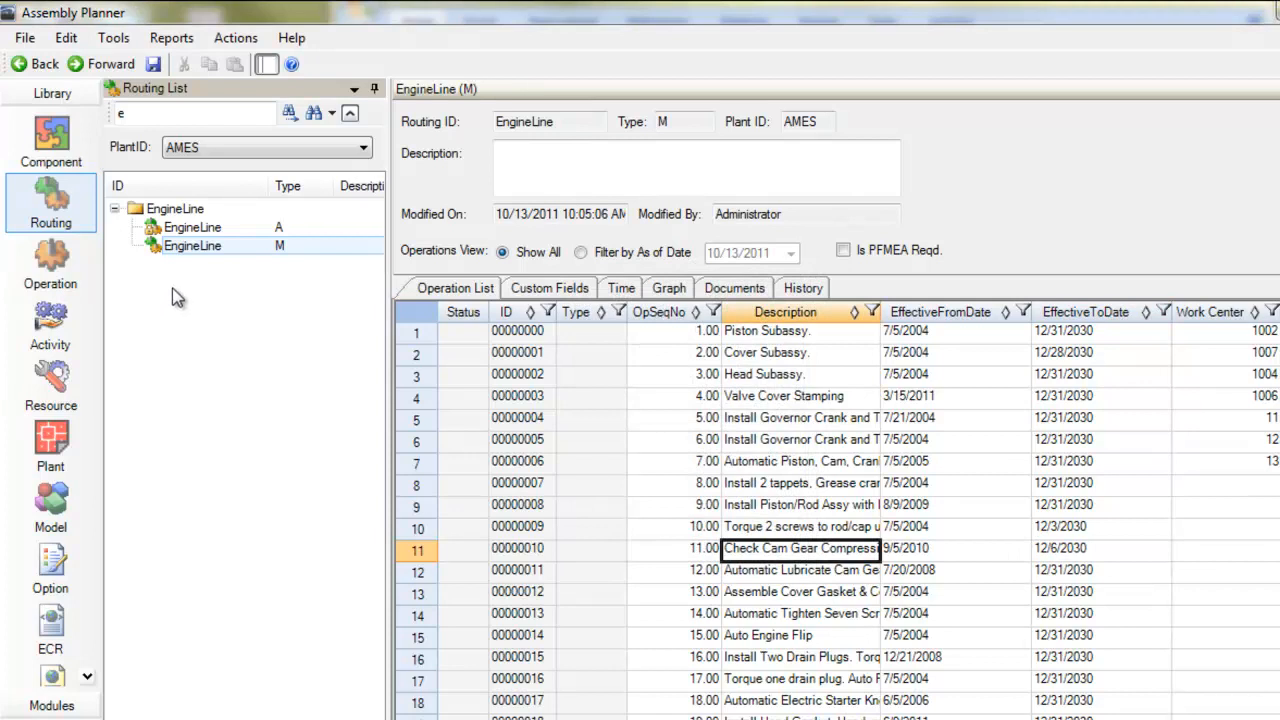
# Undo Check Out All on EngineLine M, restoring 12/31/2030, then go to the Reports list.
pyautogui.rightClick(192, 246)
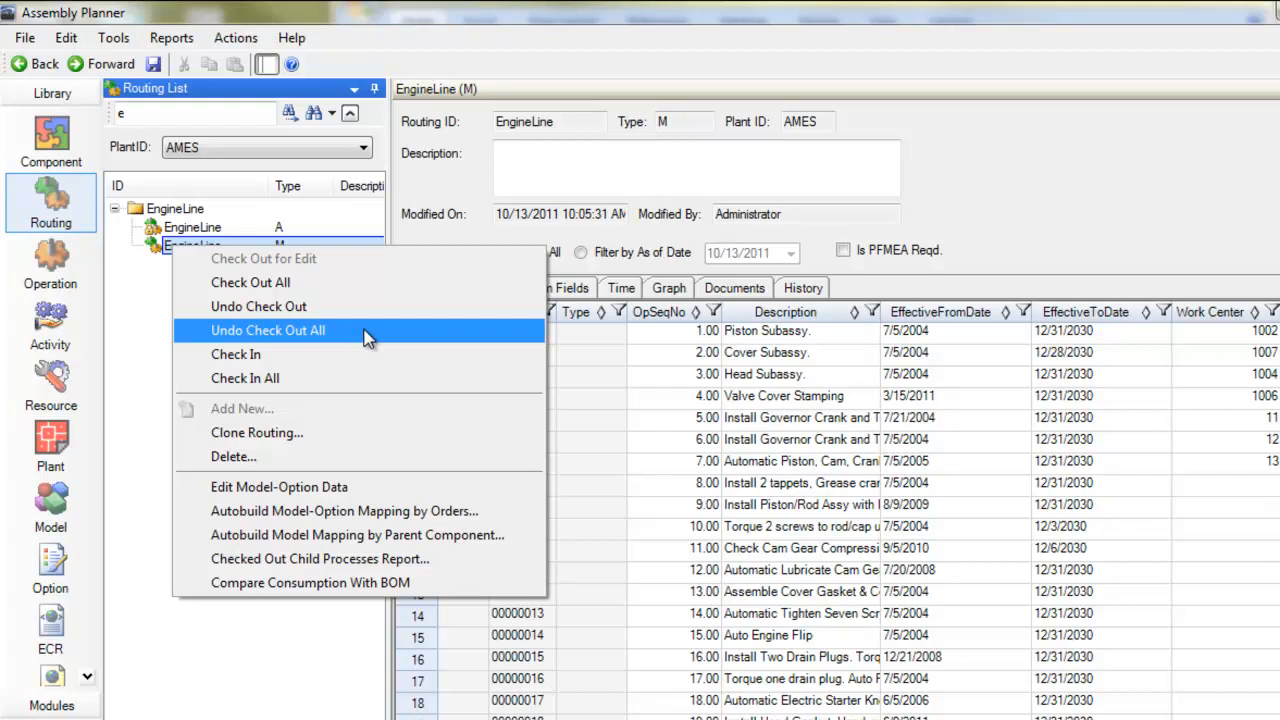
pyautogui.click(268, 330)
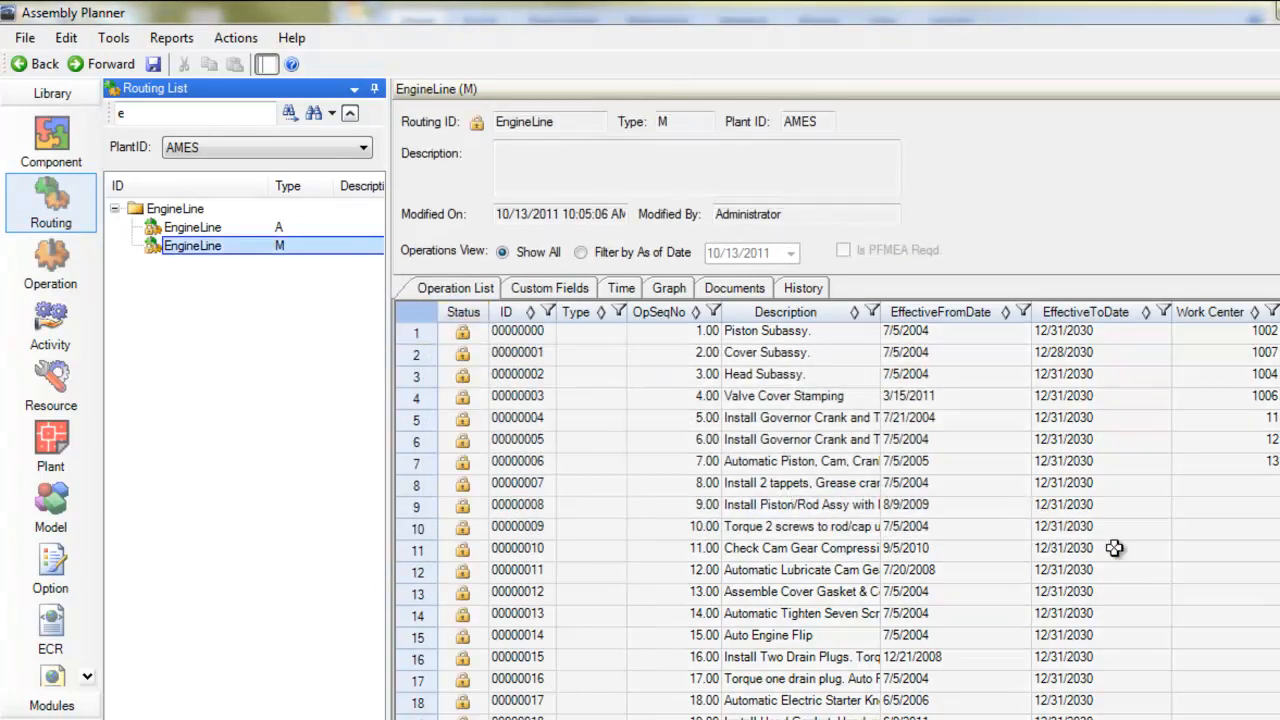
pyautogui.moveTo(1126, 550)
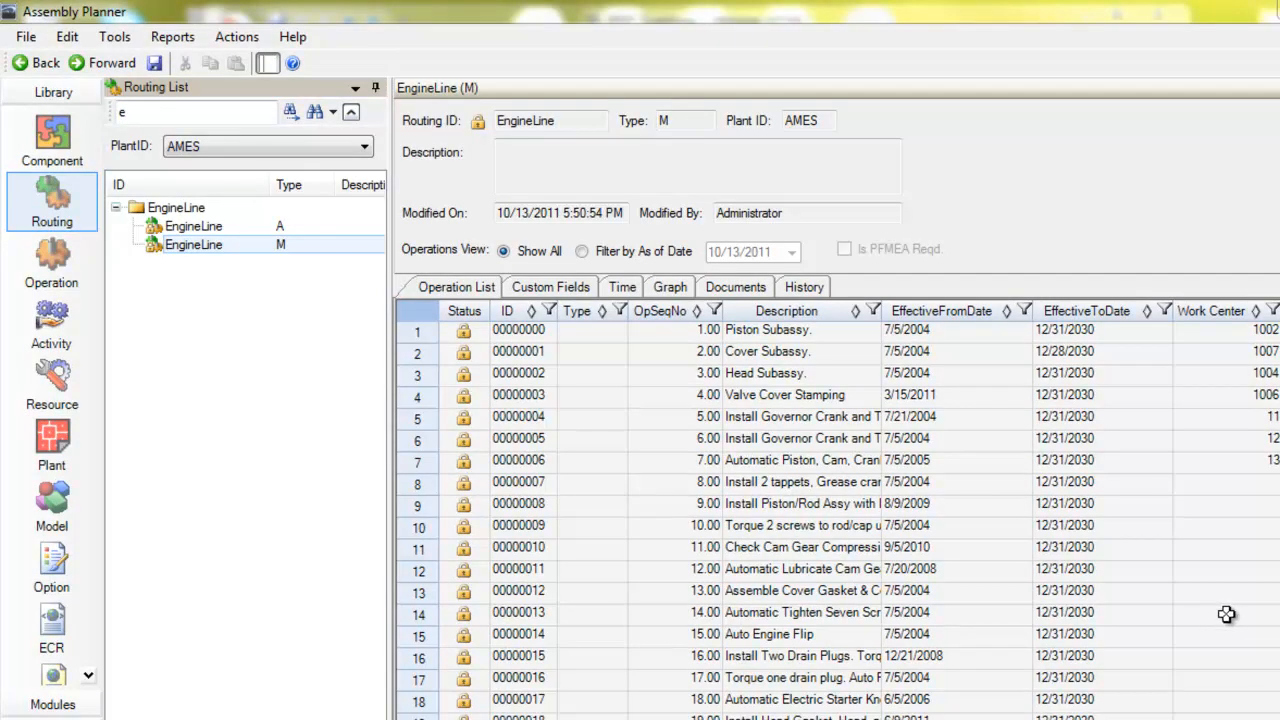
pyautogui.moveTo(172, 36)
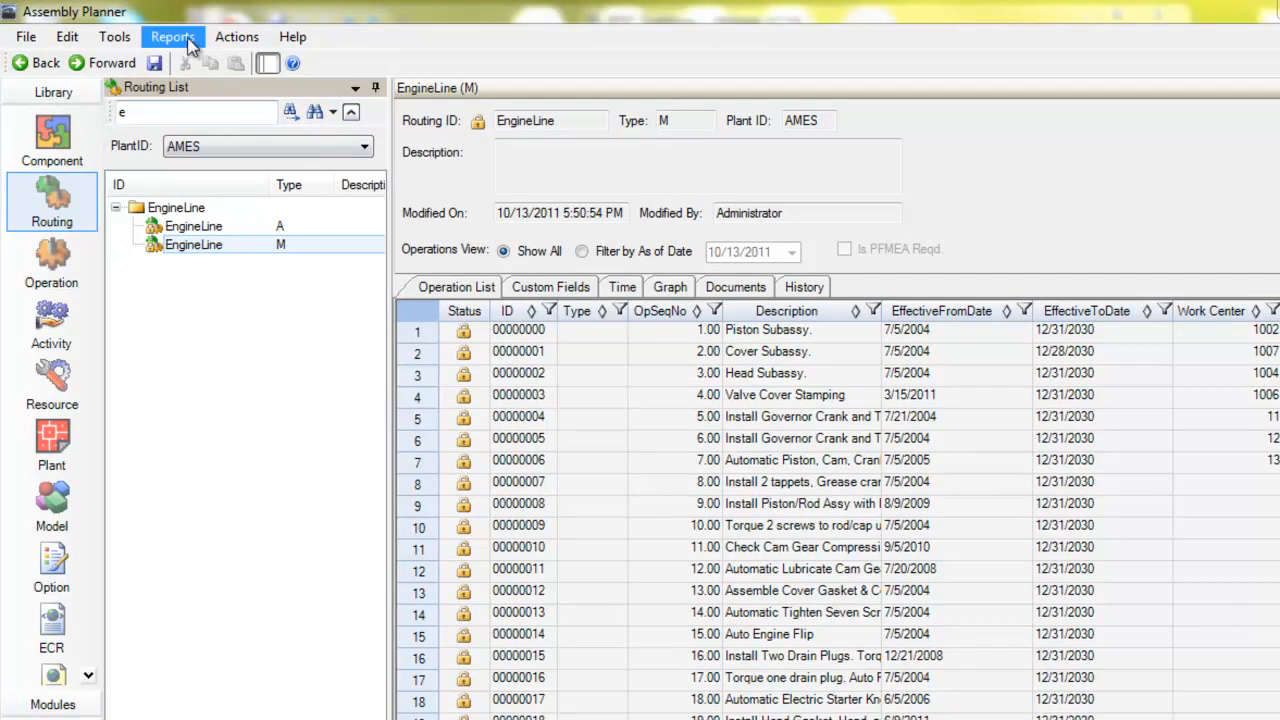
pyautogui.click(172, 36)
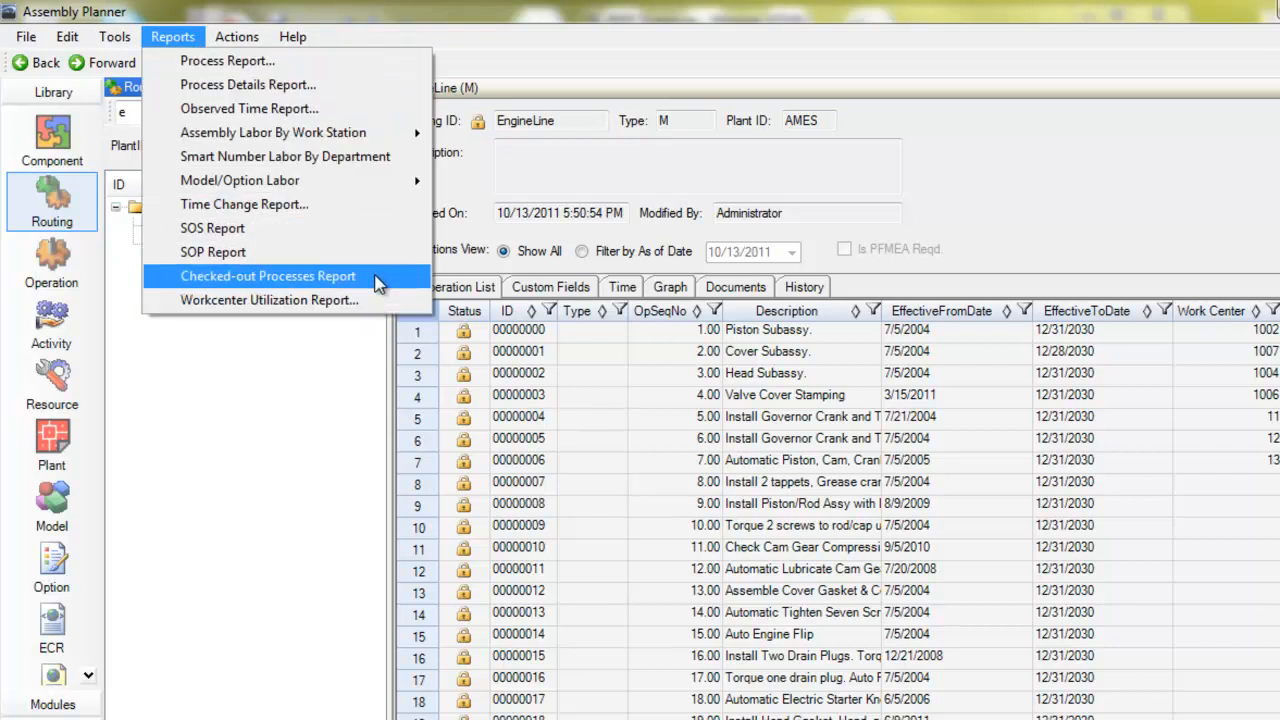